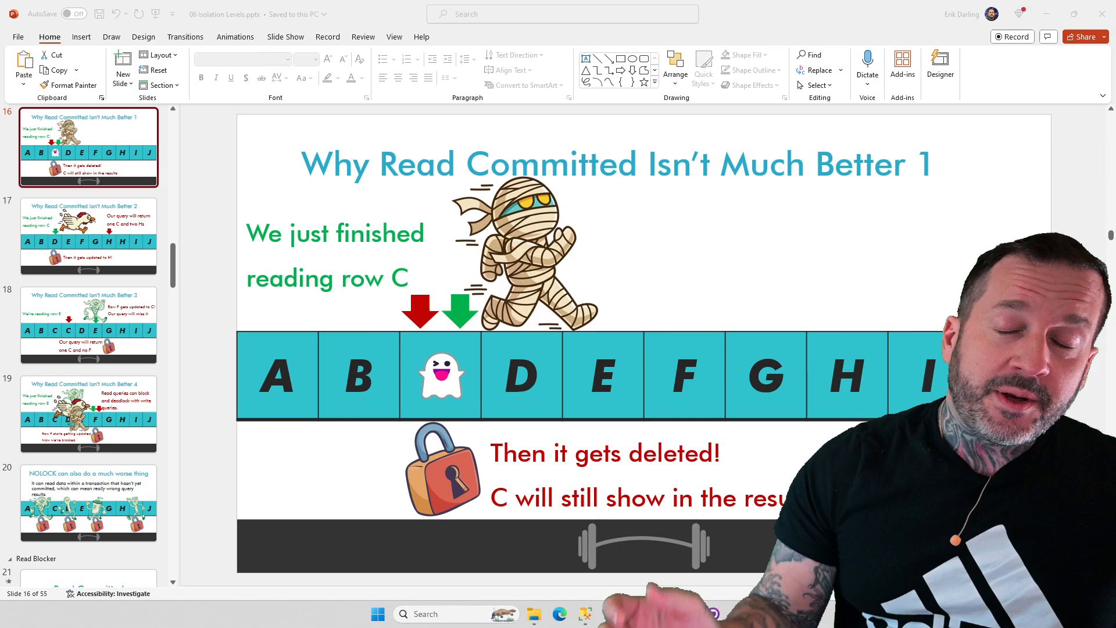
Show slide 17, 'Why Read Committed Isn't Much Better 2', about a row updated to H.
click(88, 237)
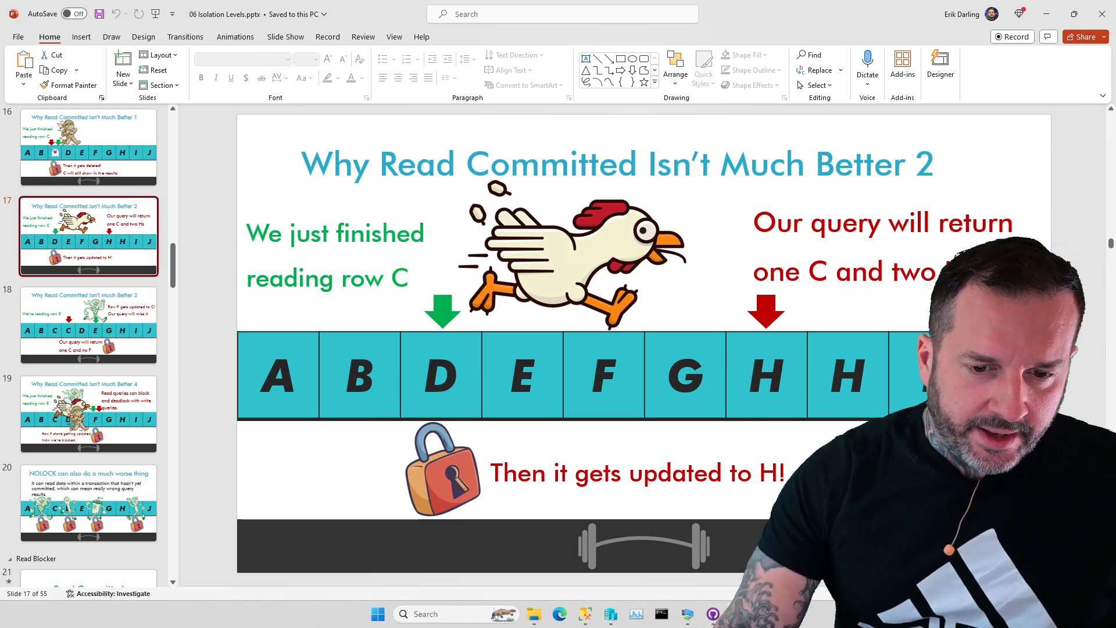
click(88, 325)
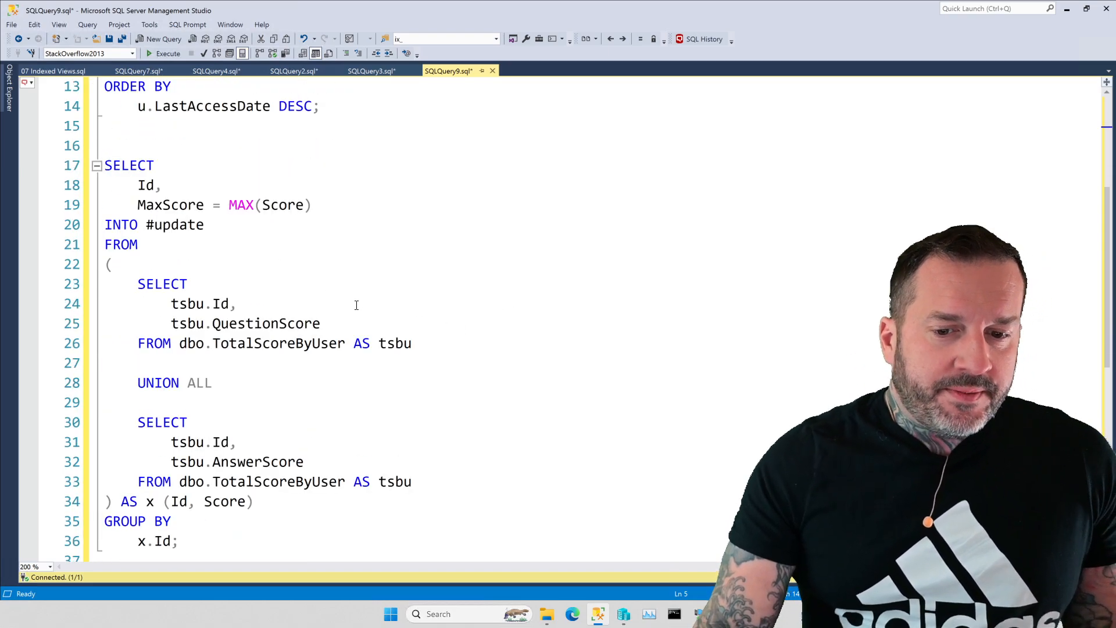
Scroll to the end of SQLQuery9.sql and close its tab, raising the save prompt.
scroll(down, 3)
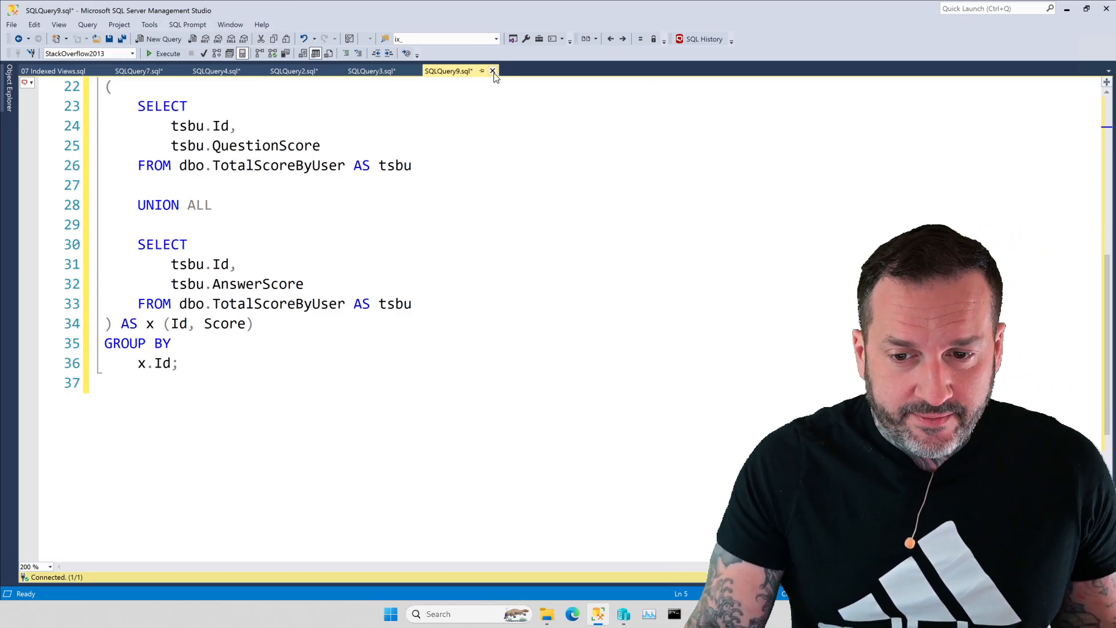
click(492, 70)
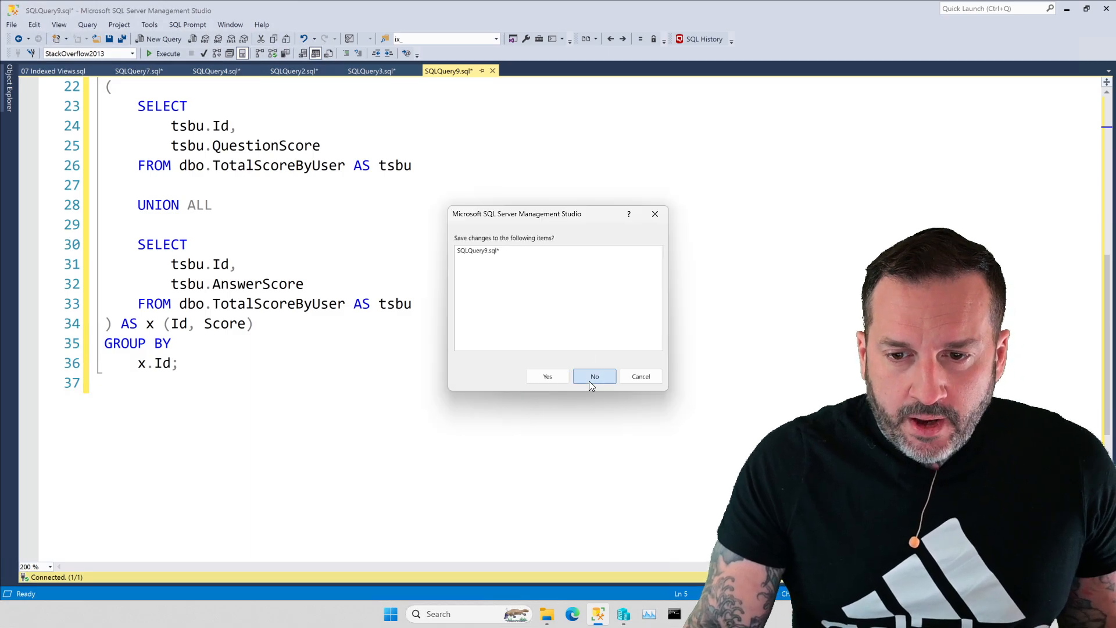
Decline saving so SQLQuery9.sql closes without its changes.
click(594, 376)
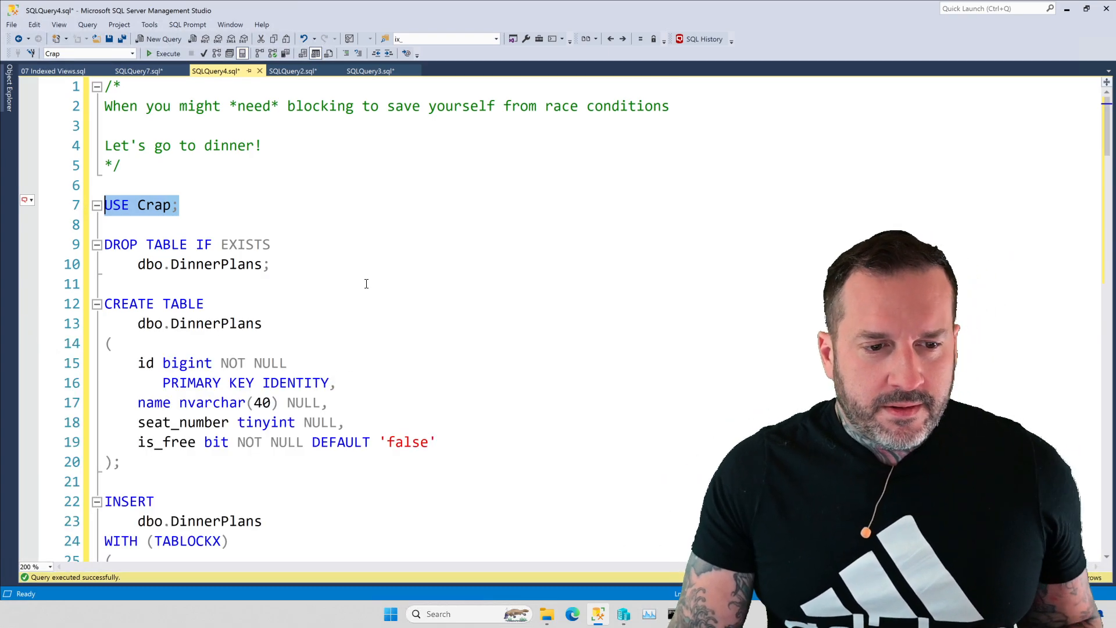
Review the DinnerPlans drop, create and insert script listing guests like Kendra.
scroll(down, 3)
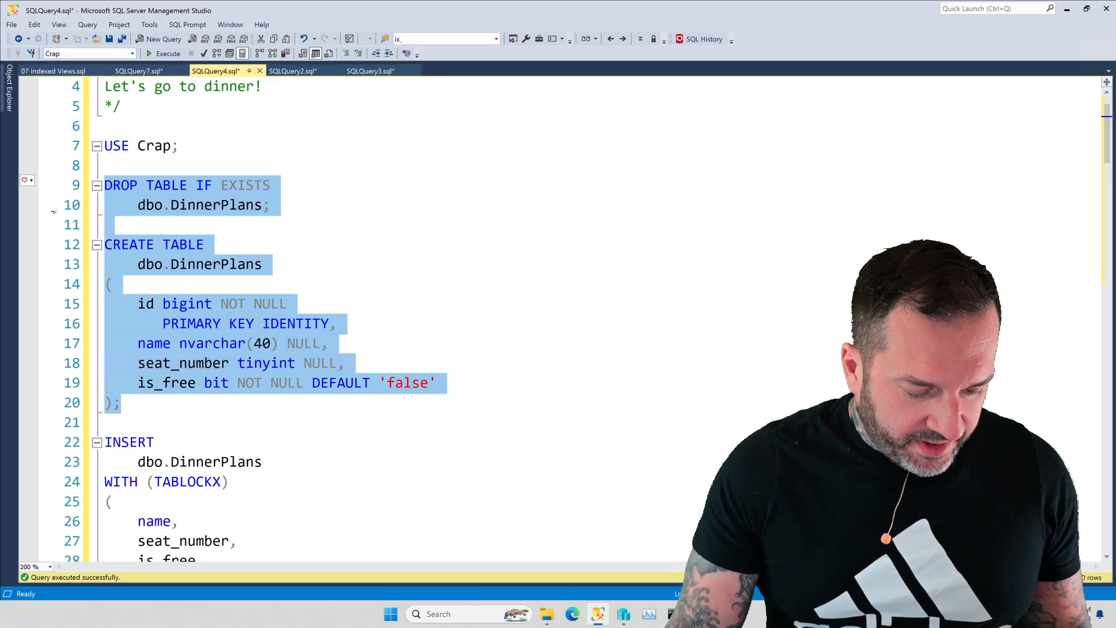
scroll(down, 3)
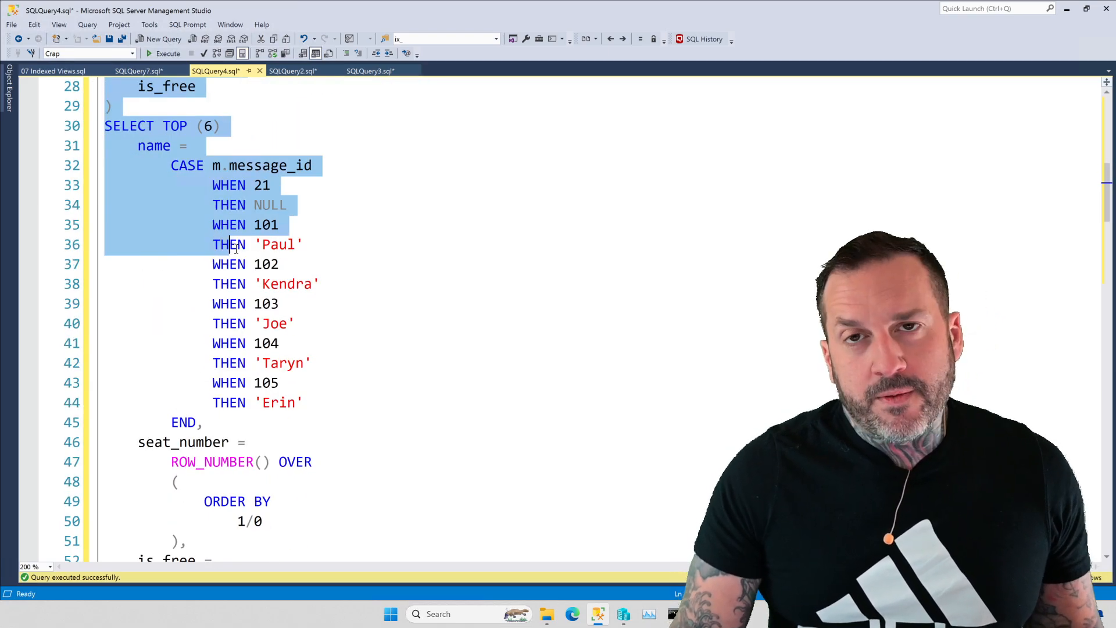
scroll(down, 3)
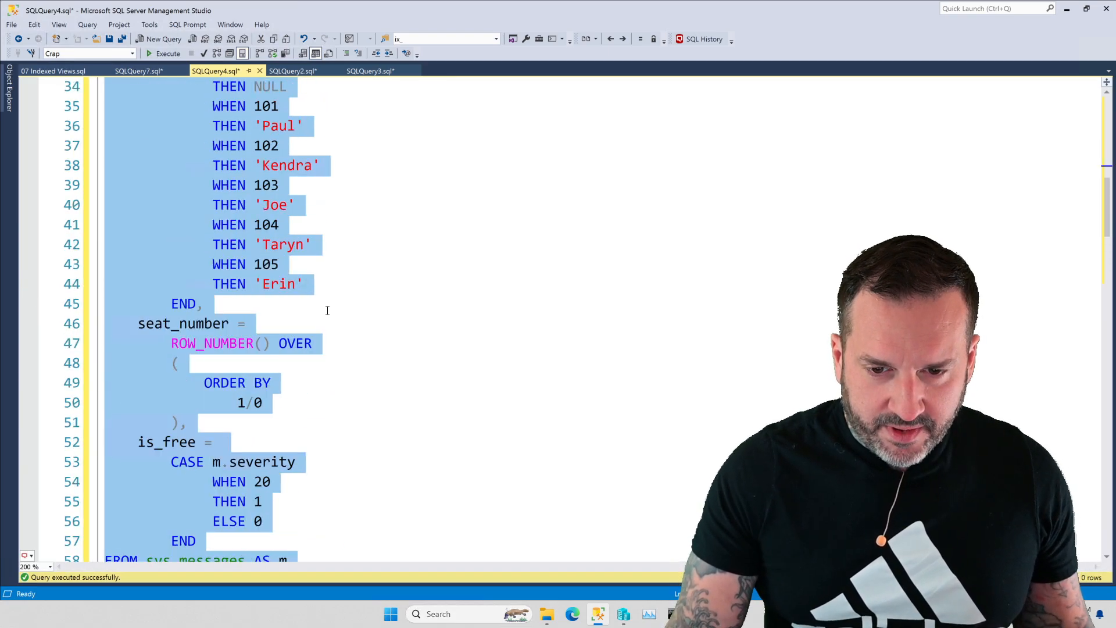
double_click(286, 224)
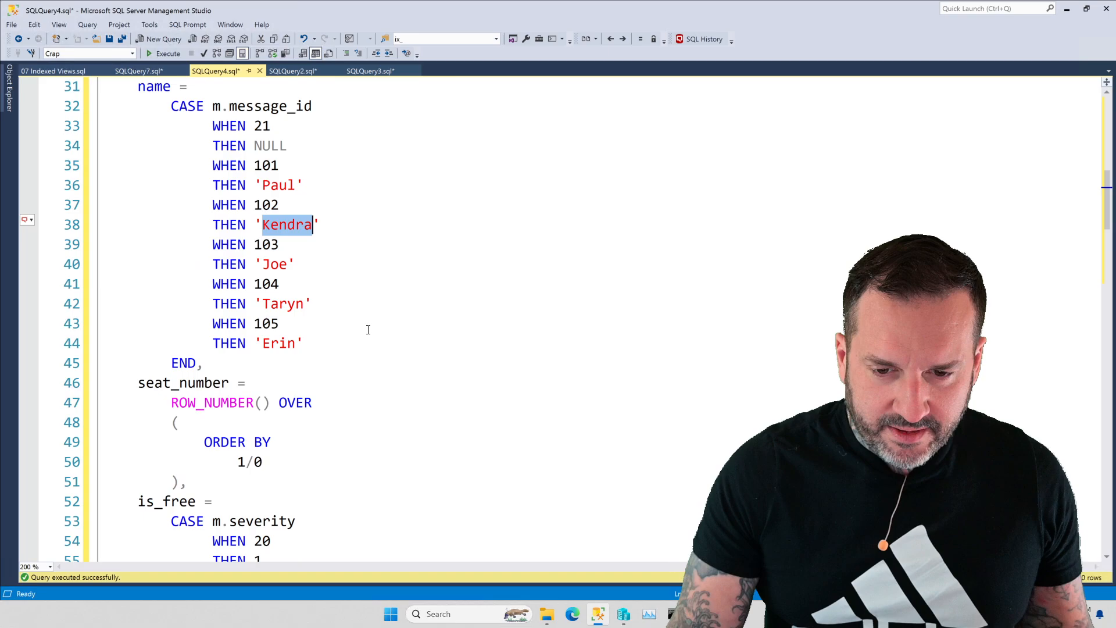
scroll(down, 3)
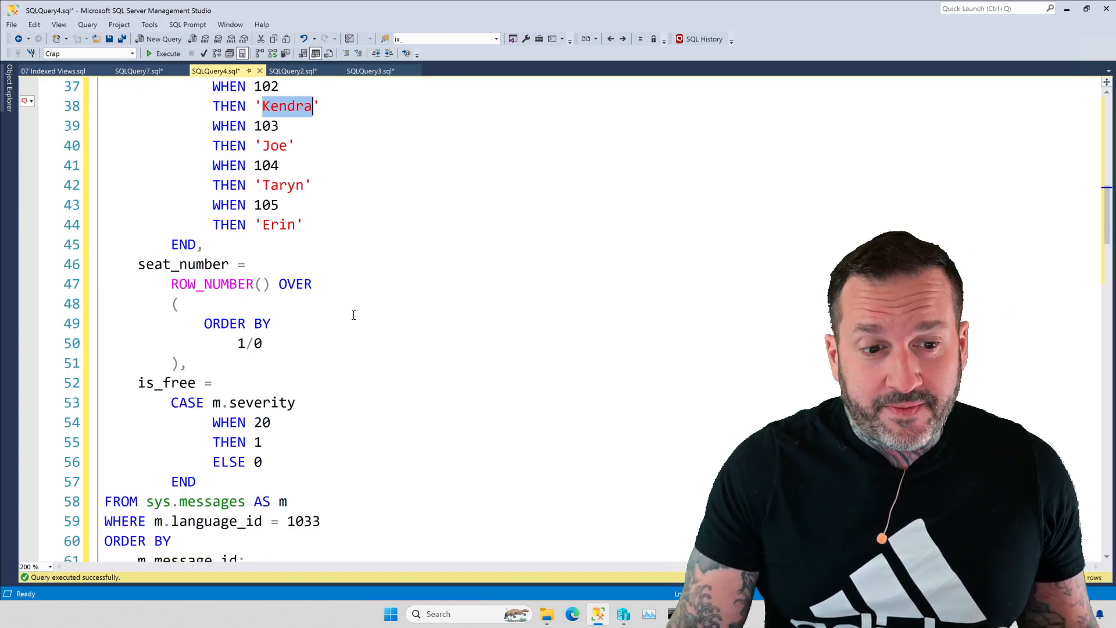
mouse_move(361, 368)
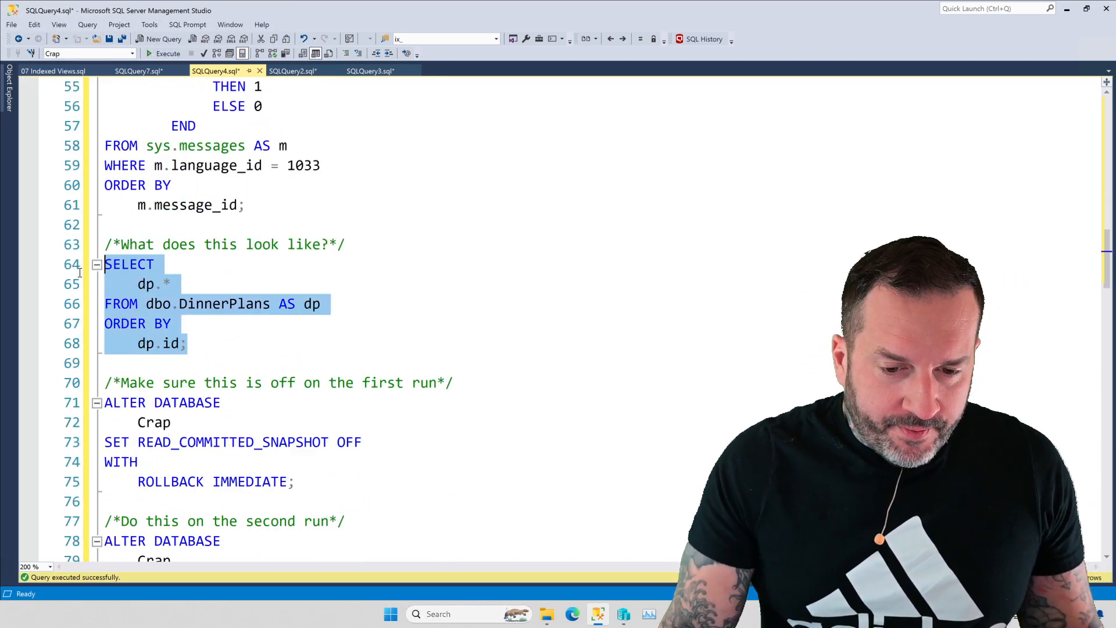
Run ALTER DATABASE setting READ_COMMITTED_SNAPSHOT on Crap and reach the seat-claiming transaction.
click(169, 53)
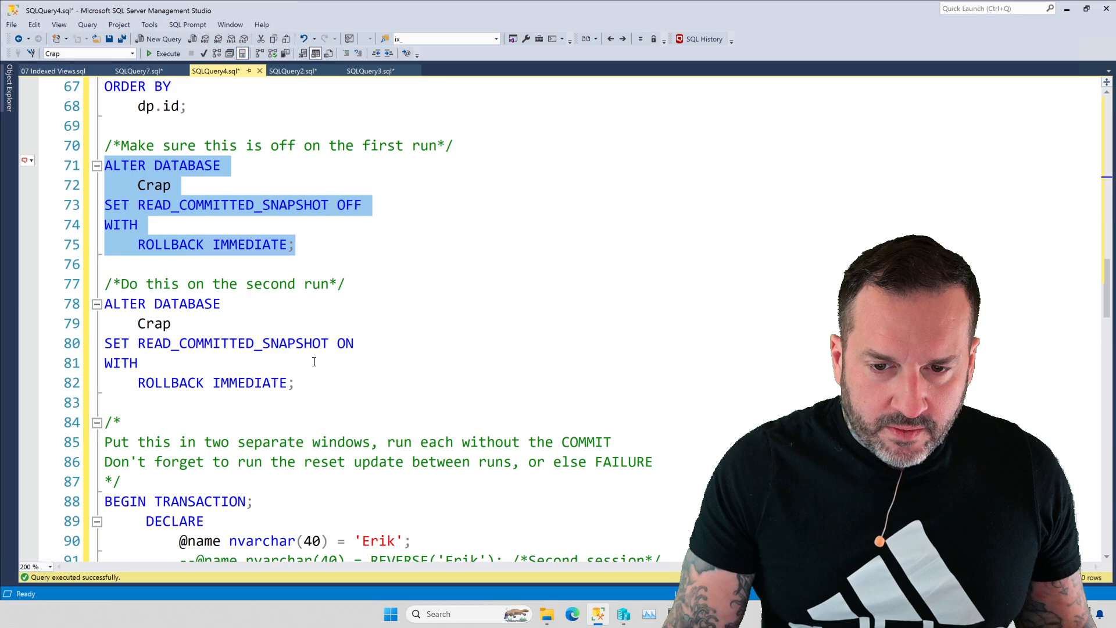
scroll(down, 3)
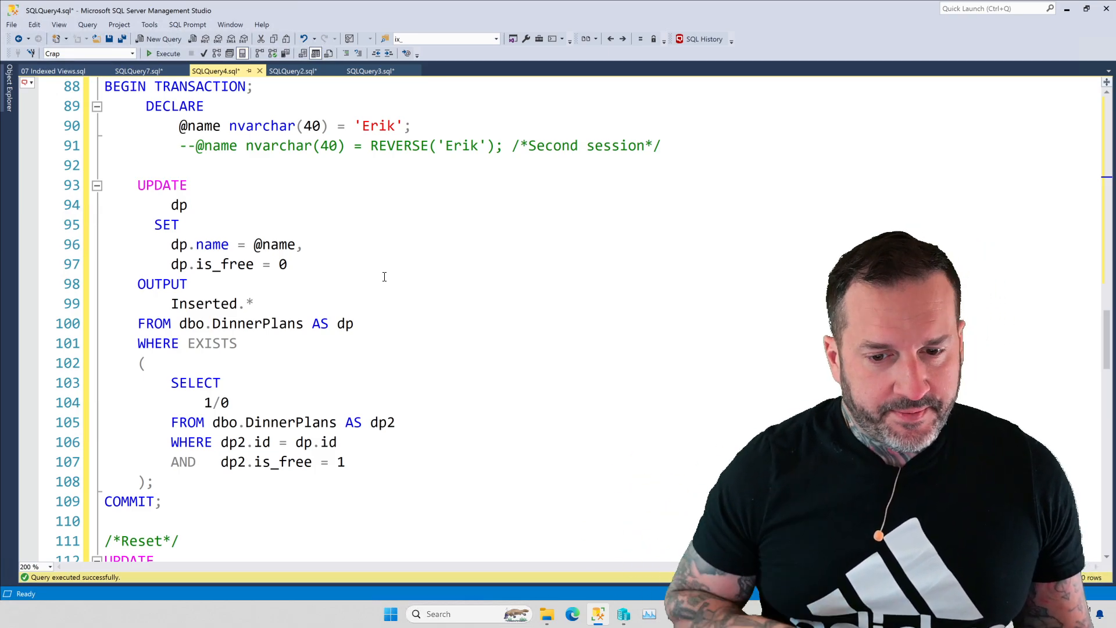
Highlight the dp alias and the EXISTS is_free subquery, then show SQLQuery2's Erik copy.
scroll(down, 3)
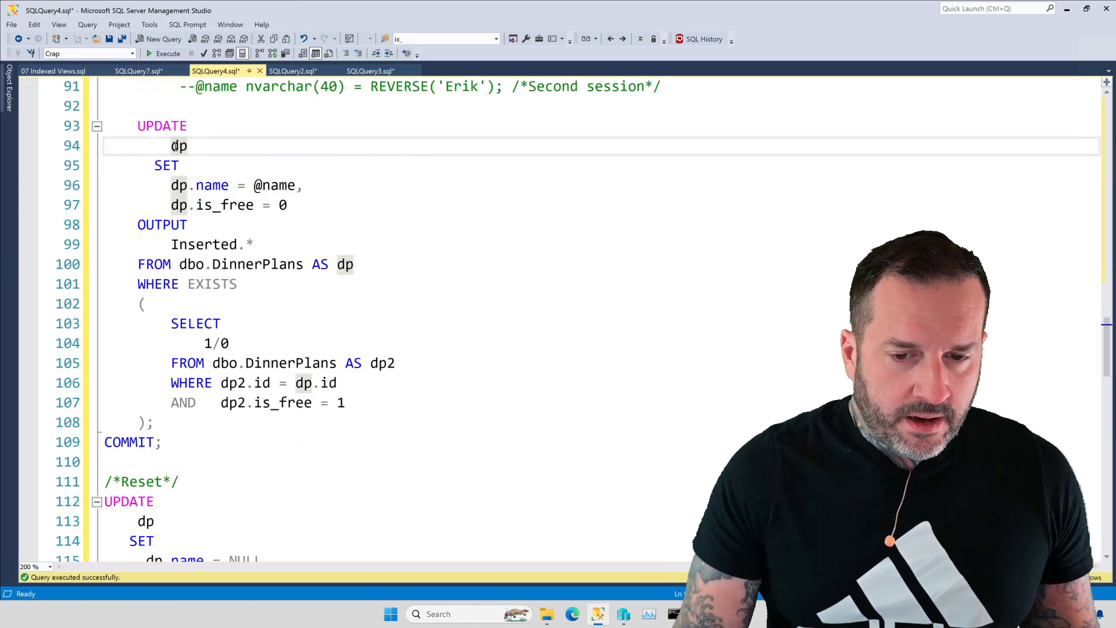
double_click(178, 145)
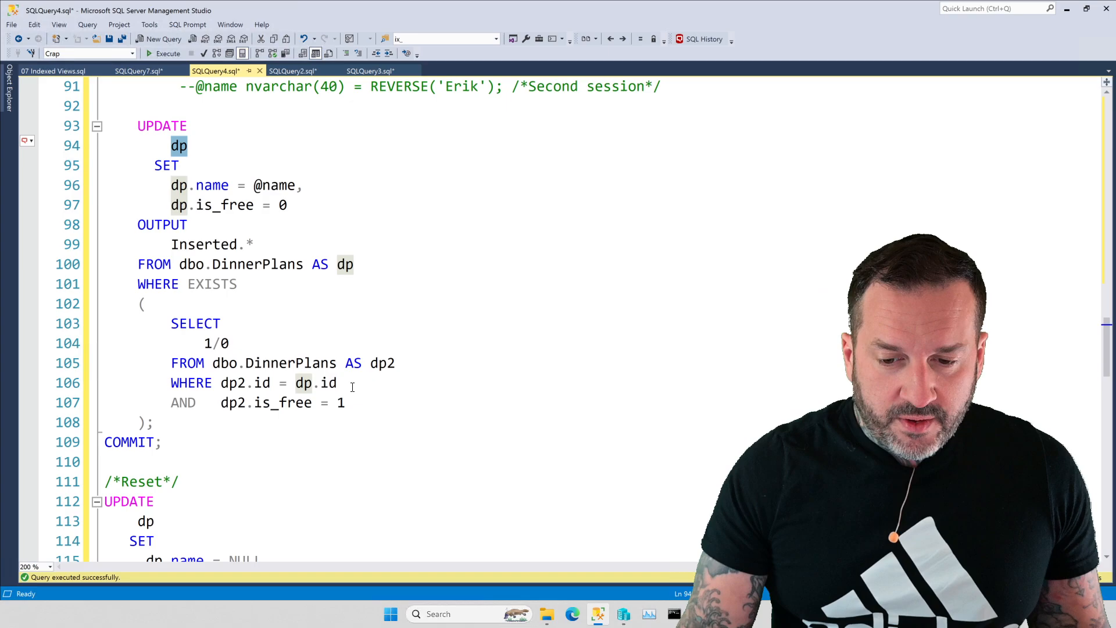
drag(171, 323, 346, 402)
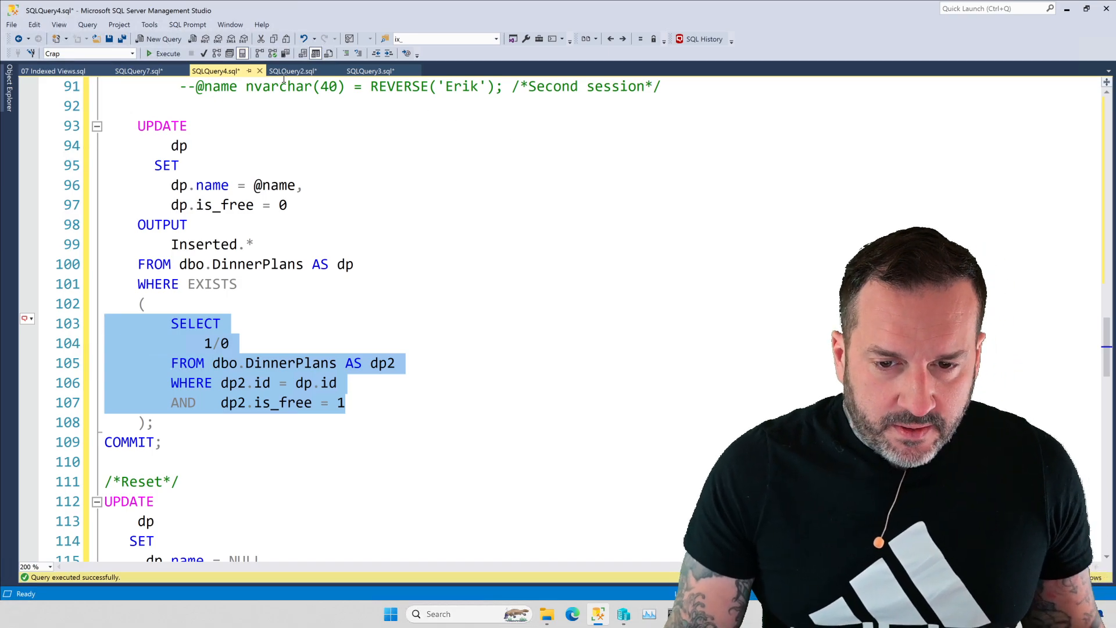
click(292, 71)
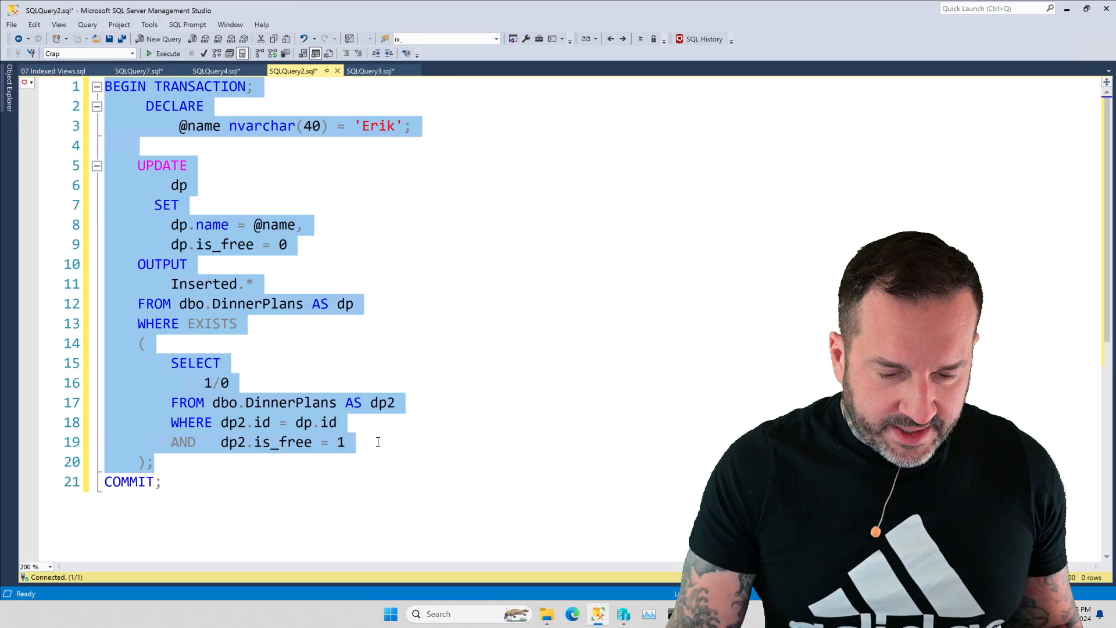
Hide SQLQuery2's results and show SQLQuery3's REVERSE('Erik') second-session script.
click(169, 53)
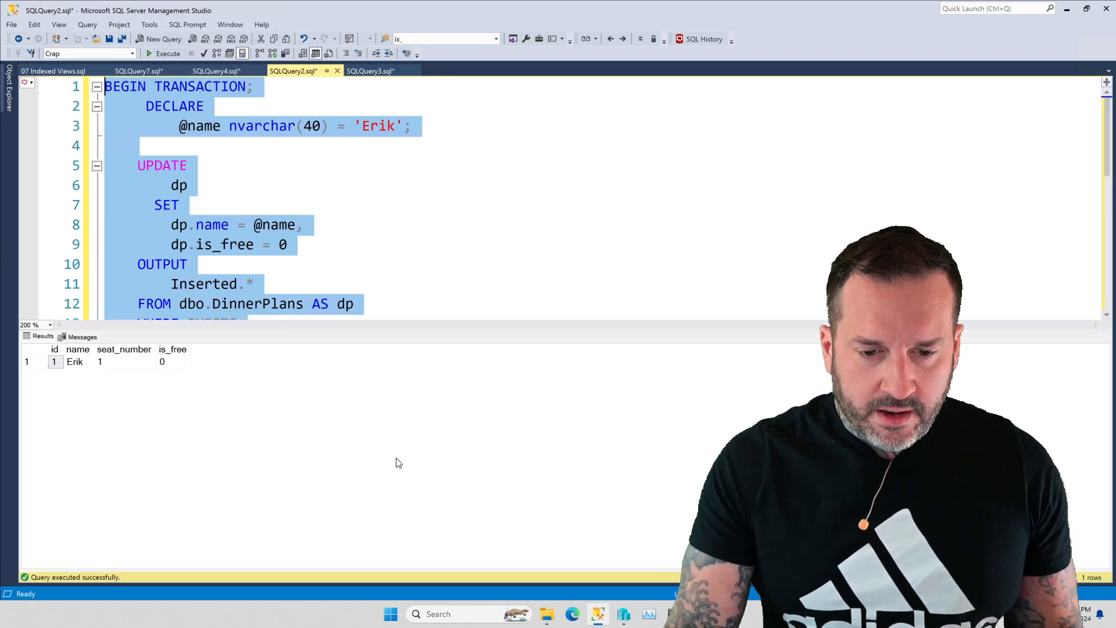
mouse_move(31, 353)
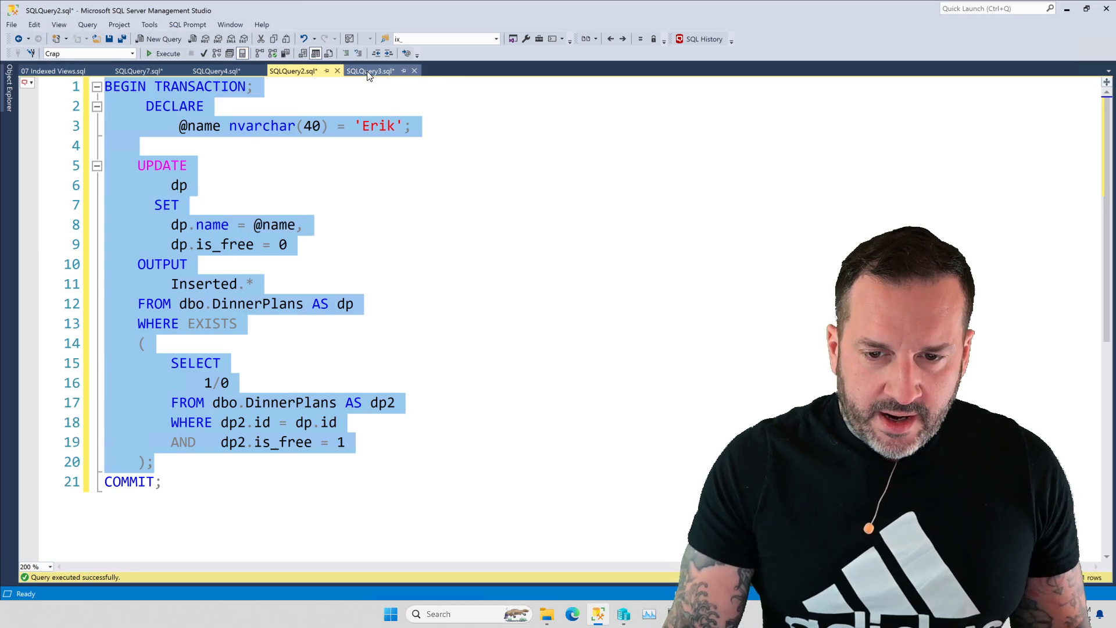
click(370, 70)
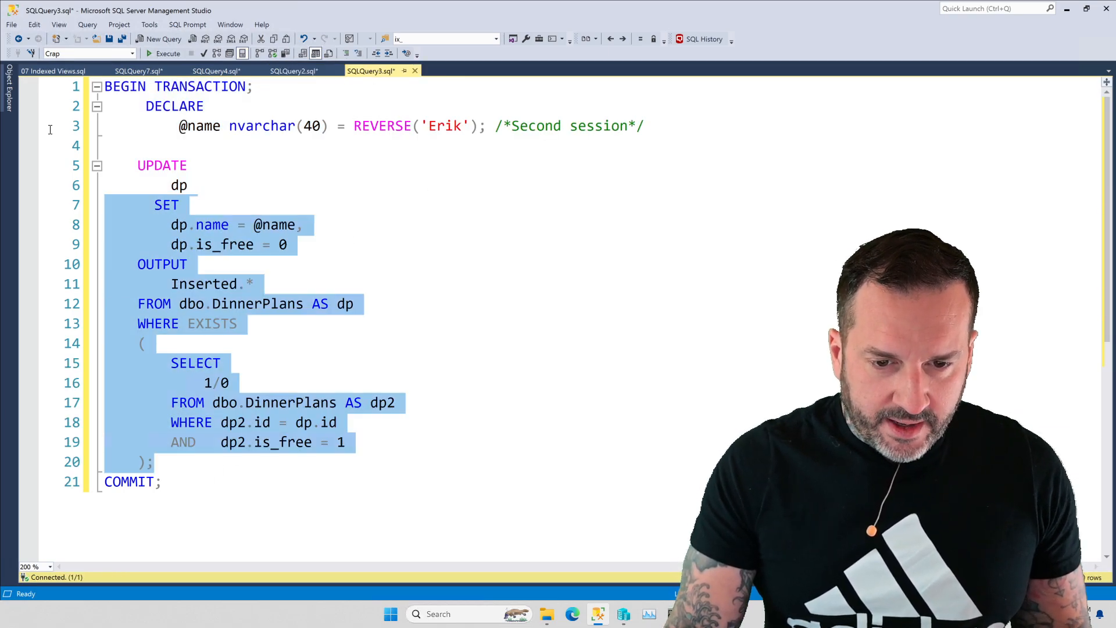
Run SQLQuery3's seat update, commit in SQLQuery2, then select SQLQuery3's COMMIT.
click(164, 53)
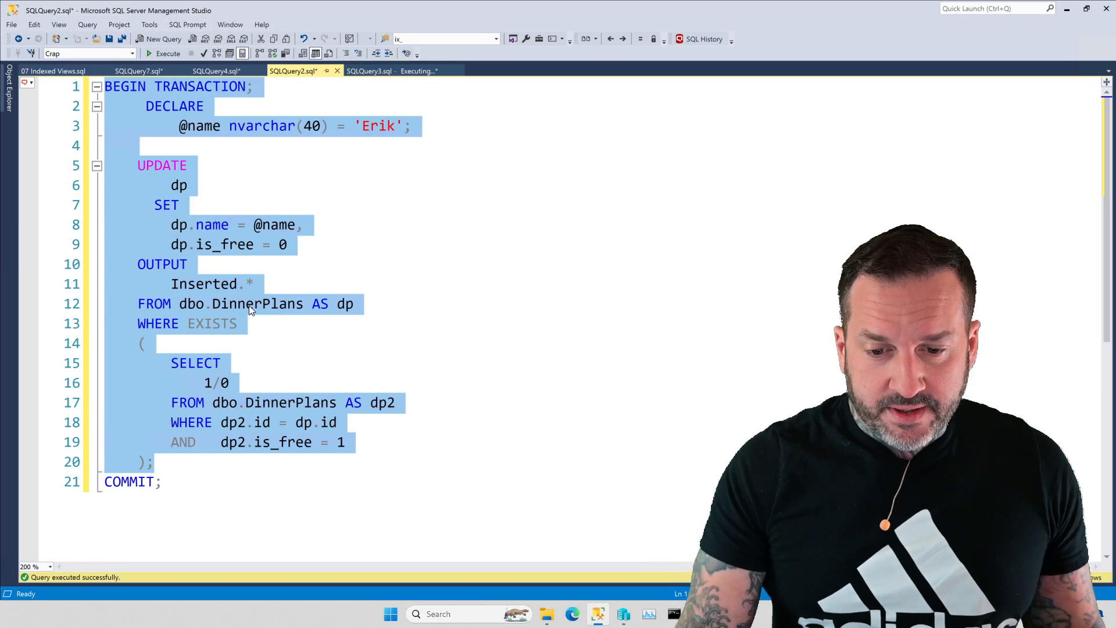
click(369, 71)
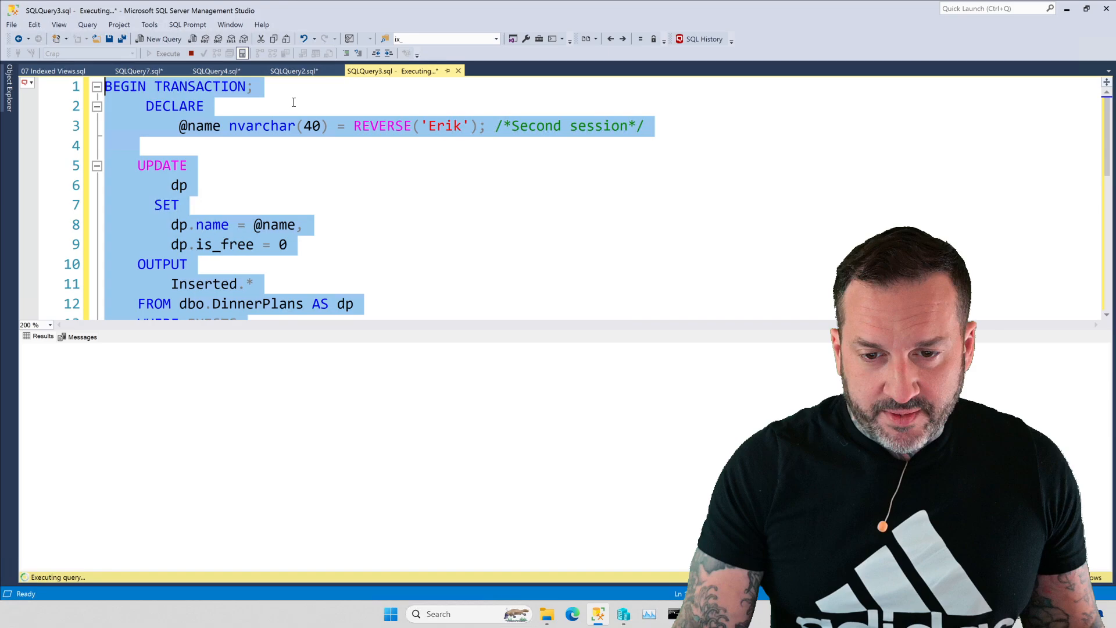
click(293, 71)
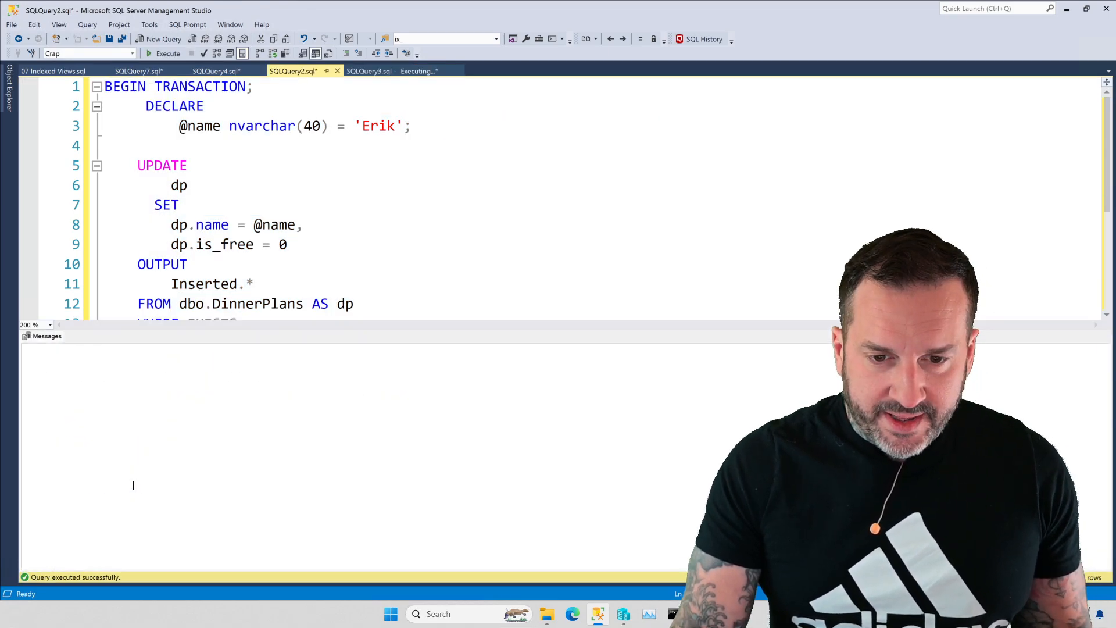
click(371, 71)
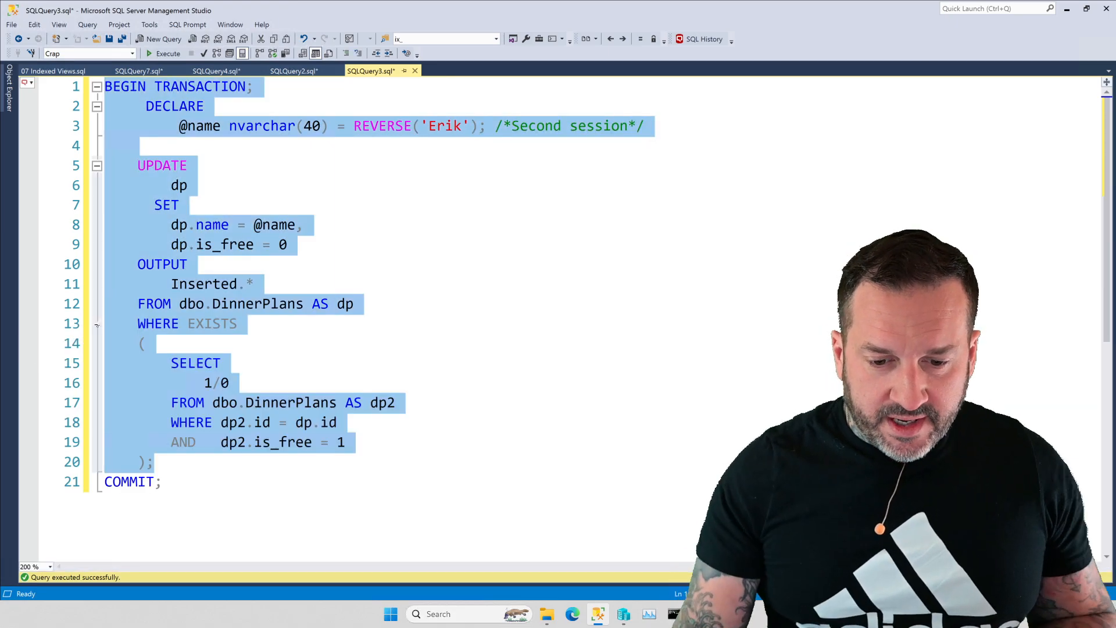
double_click(128, 482)
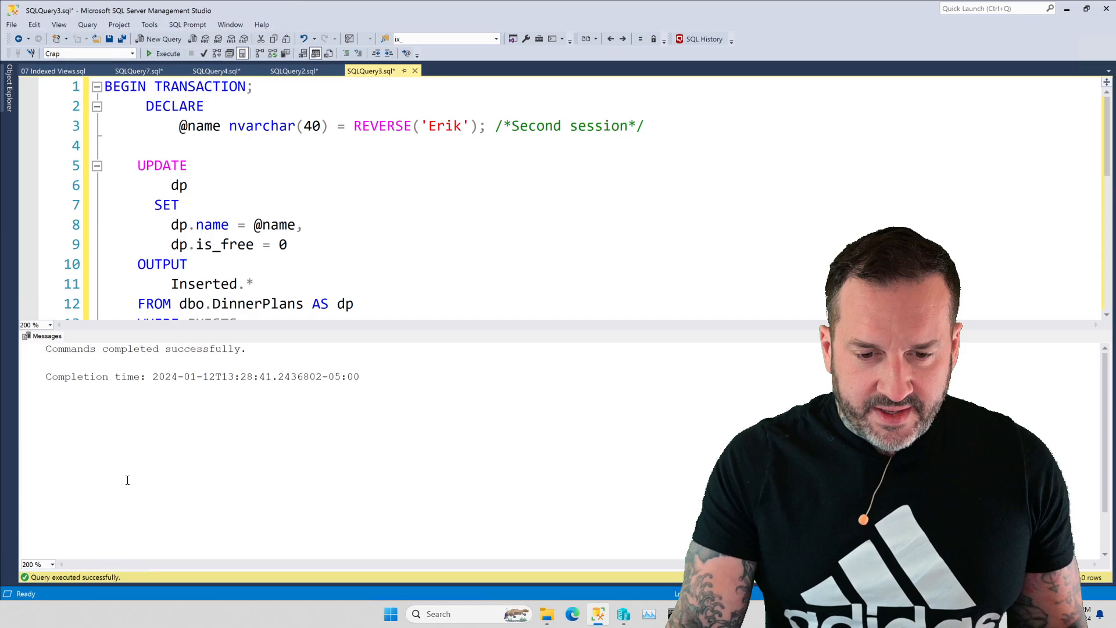
Look at SQLQuery2, then SQLQuery4's READ_COMMITTED_SNAPSHOT ON setup script.
click(294, 70)
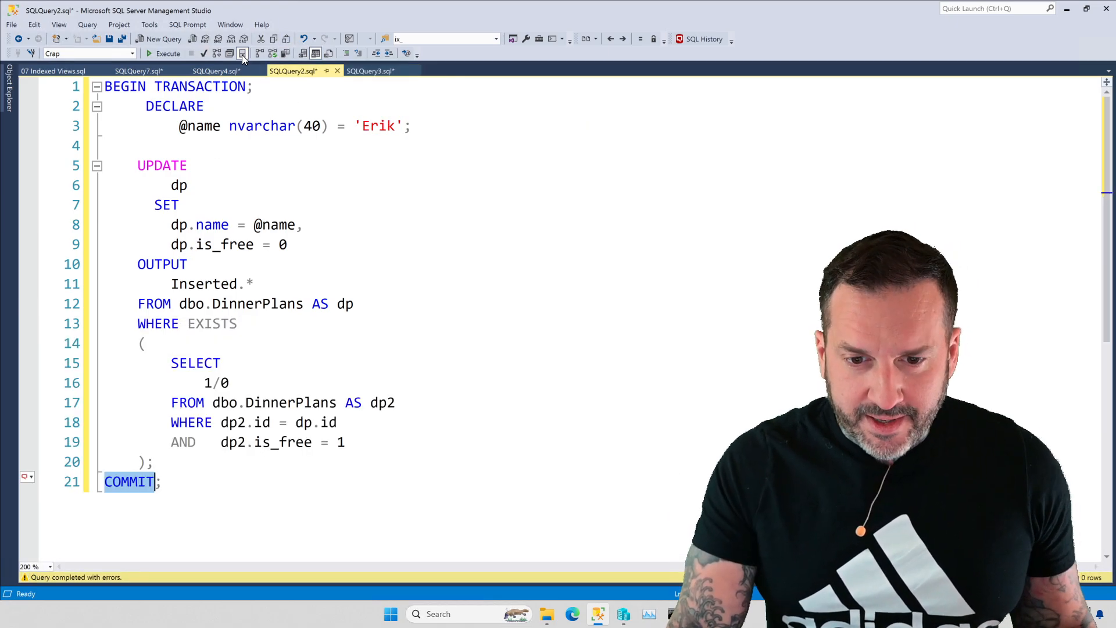
click(217, 70)
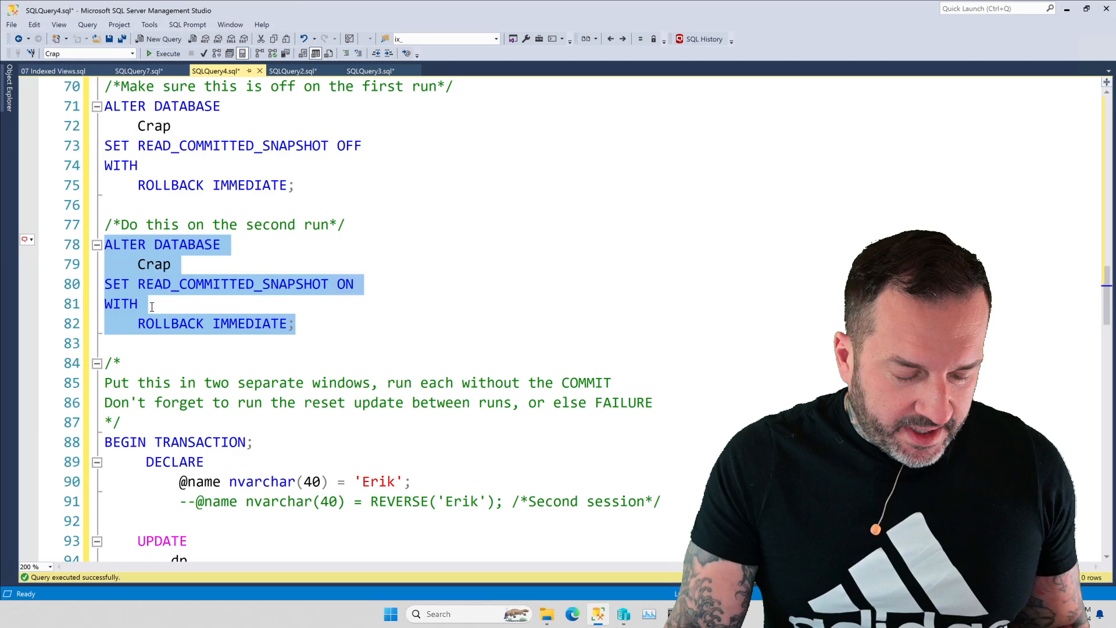
Point out SQLQuery4's READ_COMMITTED_SNAPSHOT ON block, then show SQLQuery2's Erik transaction again.
click(167, 54)
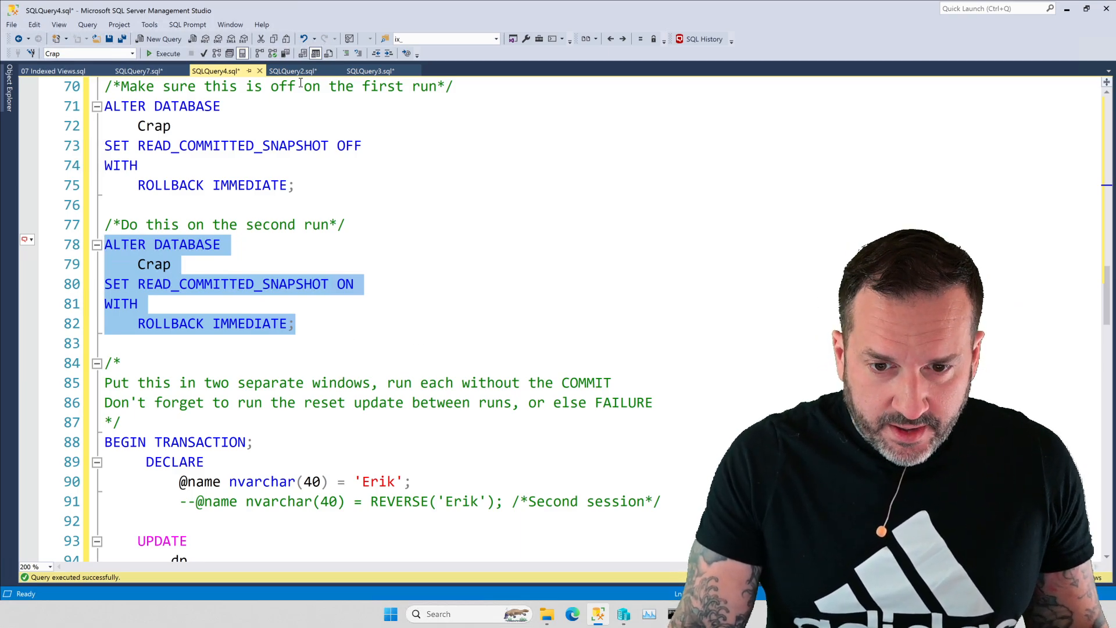
click(292, 71)
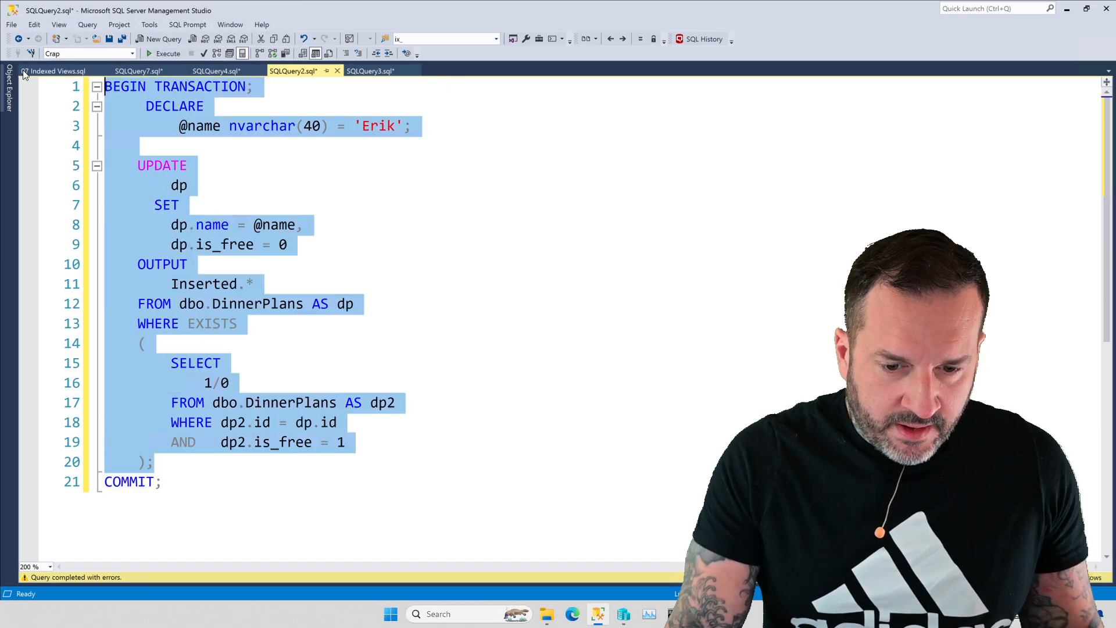
Rerun SQLQuery2, select SQLQuery4's reset update freeing seat 1, then return to SQLQuery2.
click(169, 54)
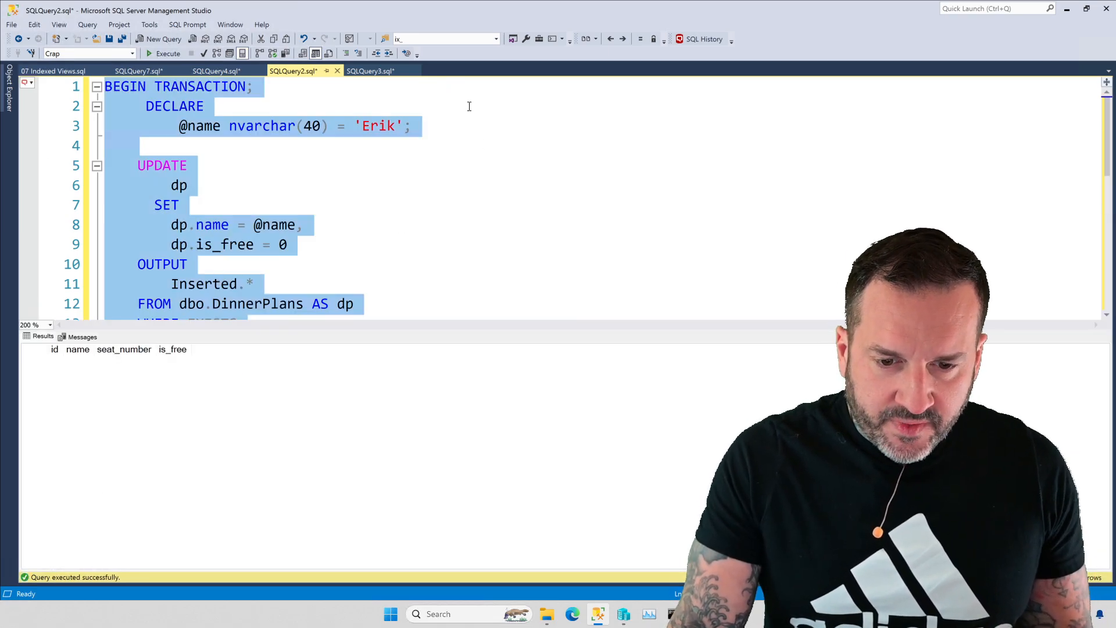
click(216, 70)
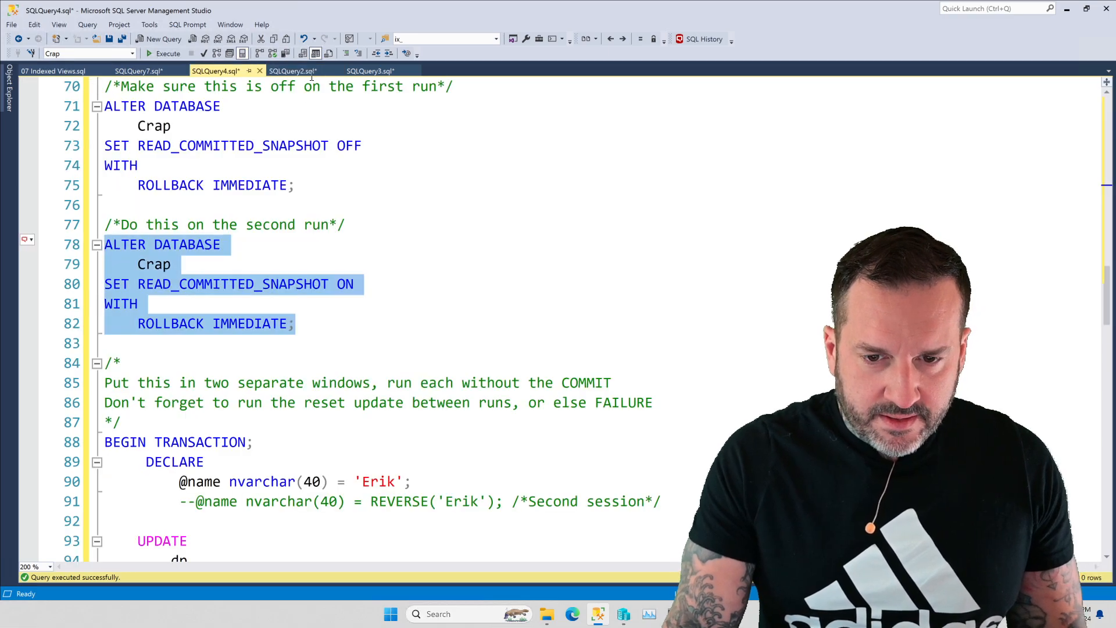
click(292, 70)
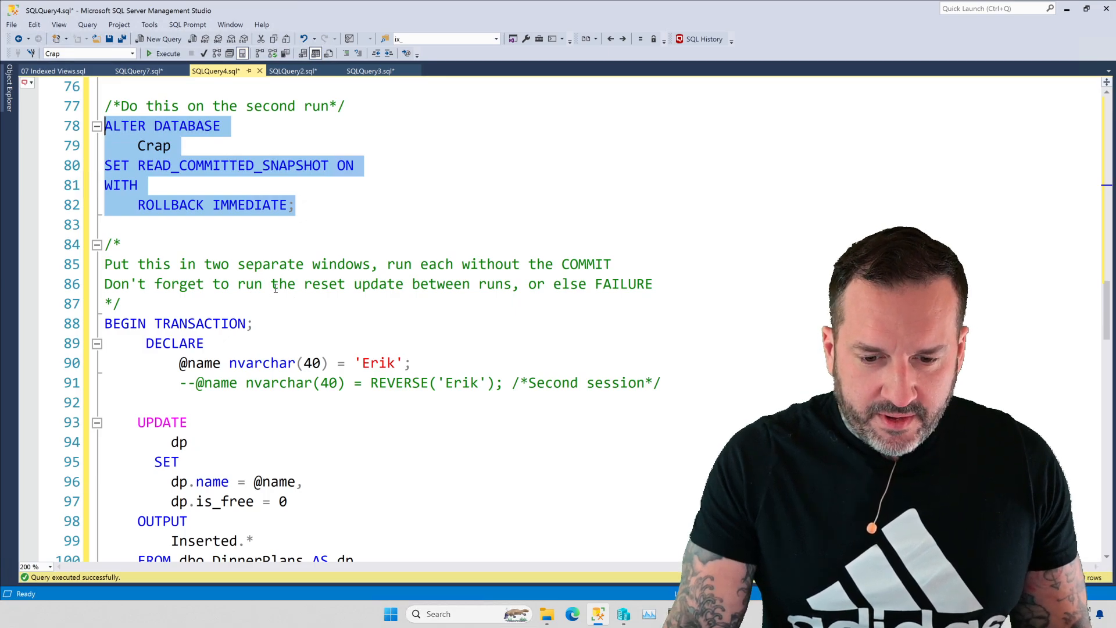
scroll(down, 3)
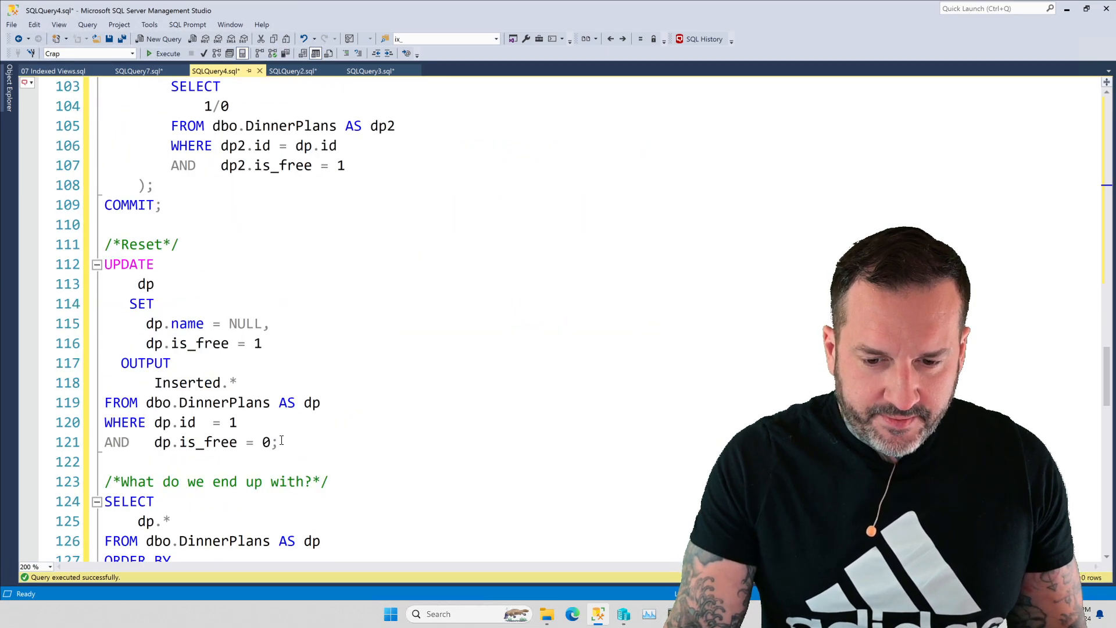
drag(104, 264, 278, 442)
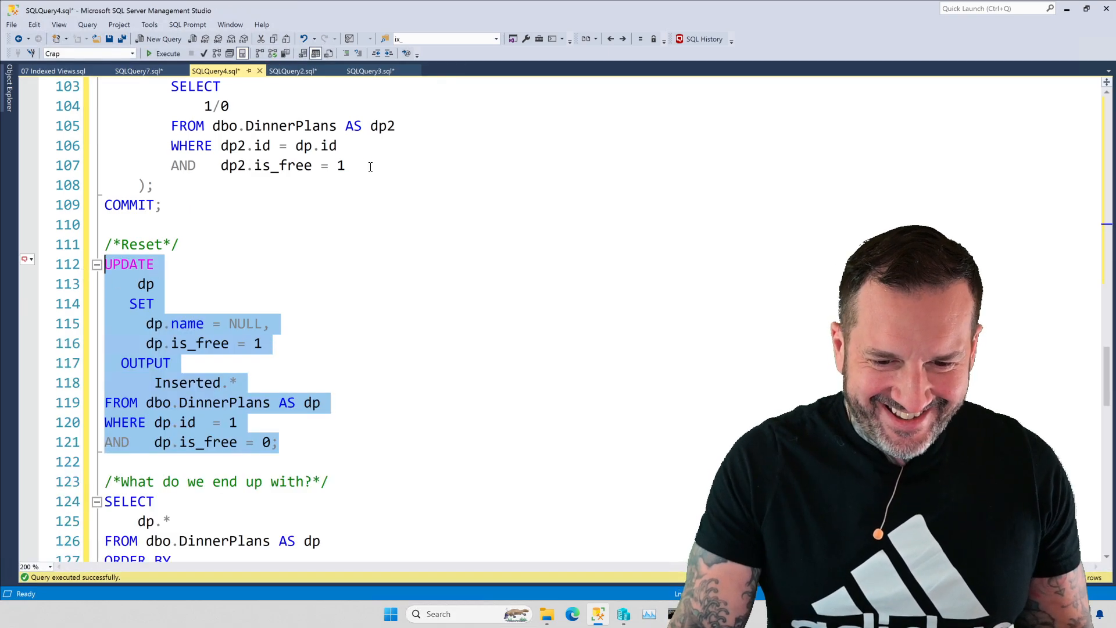
click(293, 70)
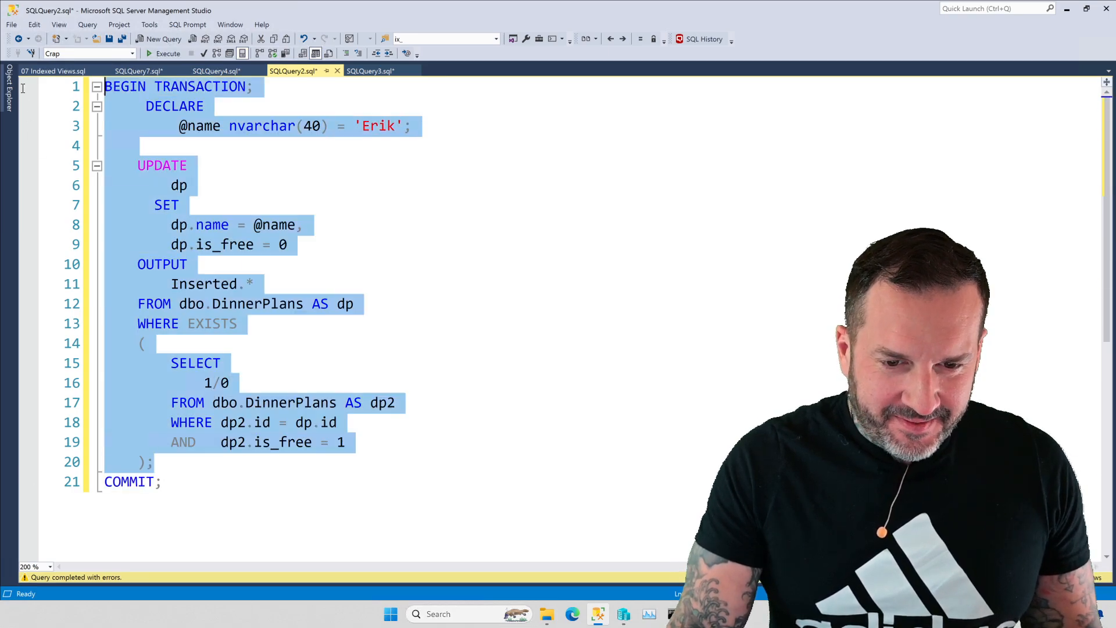
Run the whole SQLQuery3 second-session script claiming seat 1.
click(168, 54)
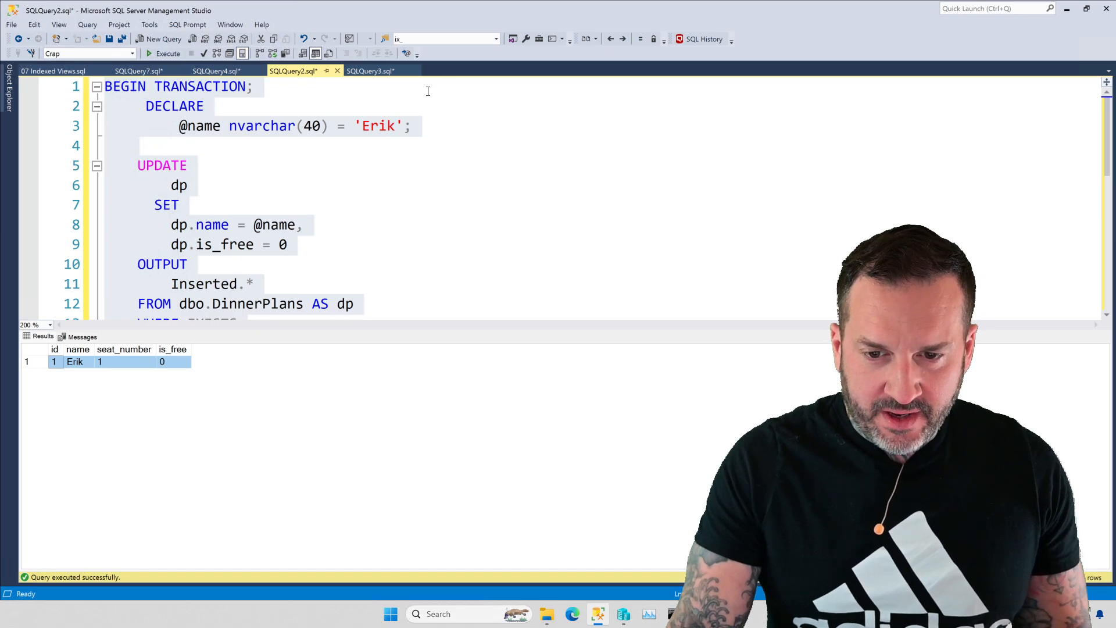
click(370, 71)
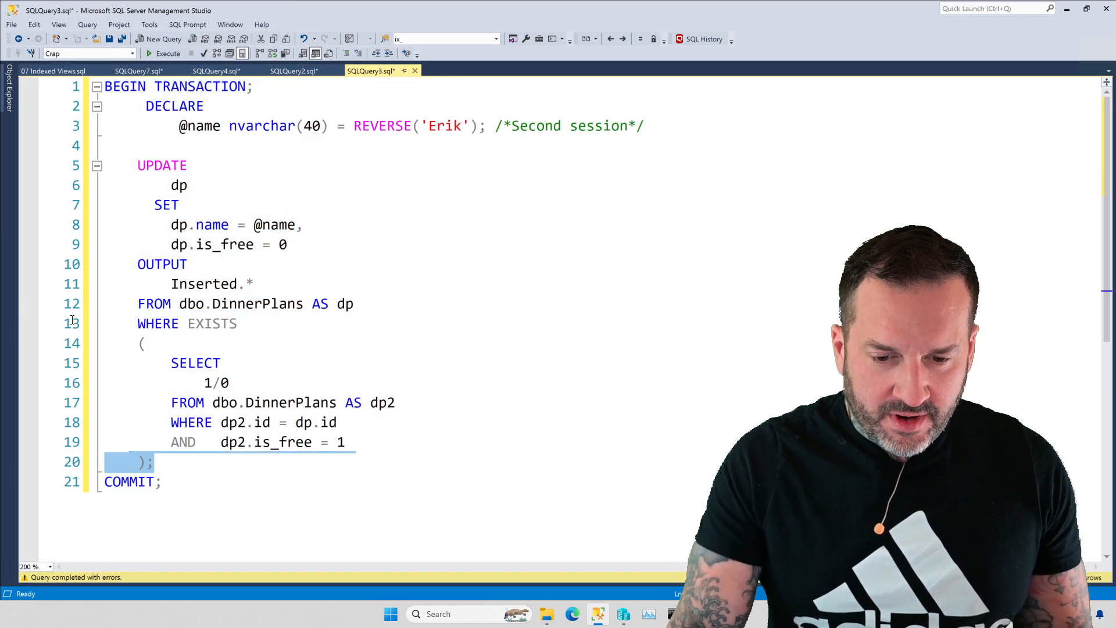
key(ctrl+a)
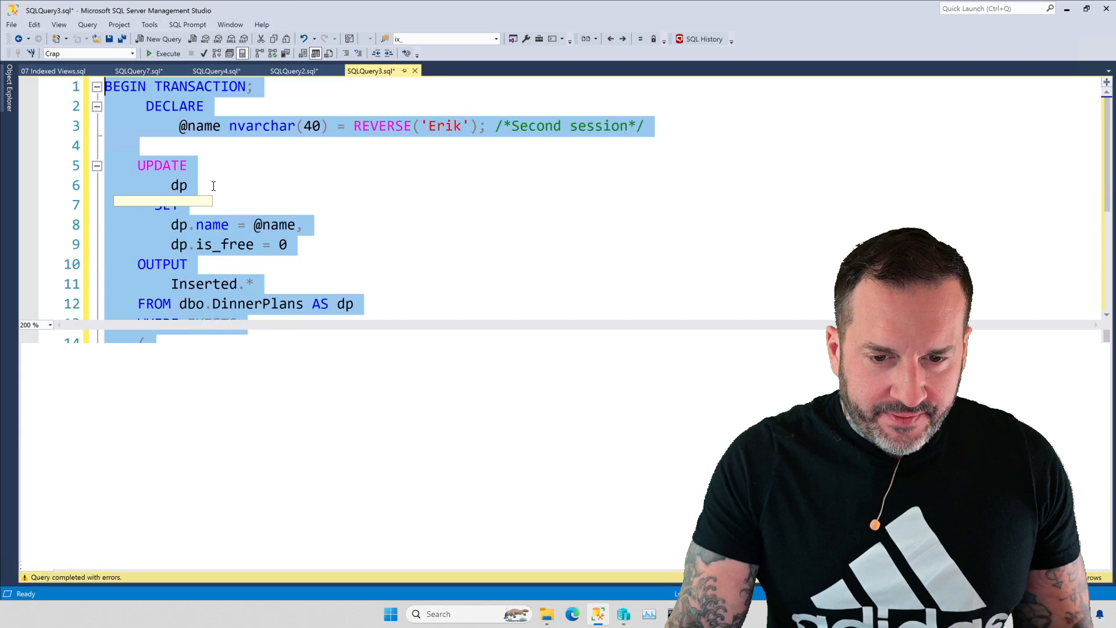
click(164, 53)
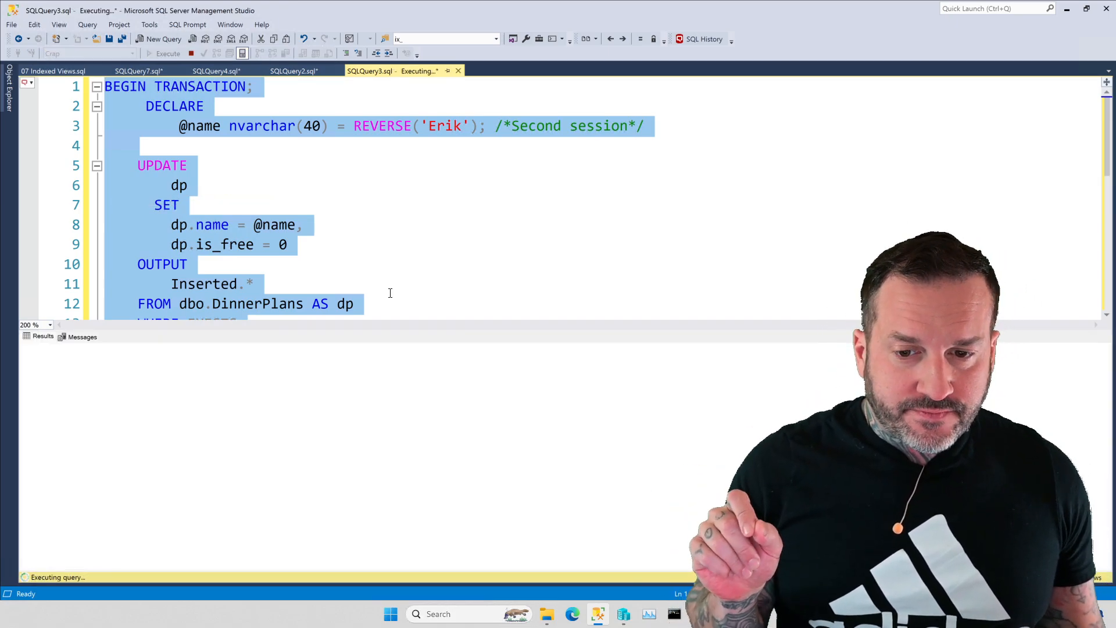
Rerun the entire SQLQuery2 first-session script so Erik's transaction commits.
click(292, 70)
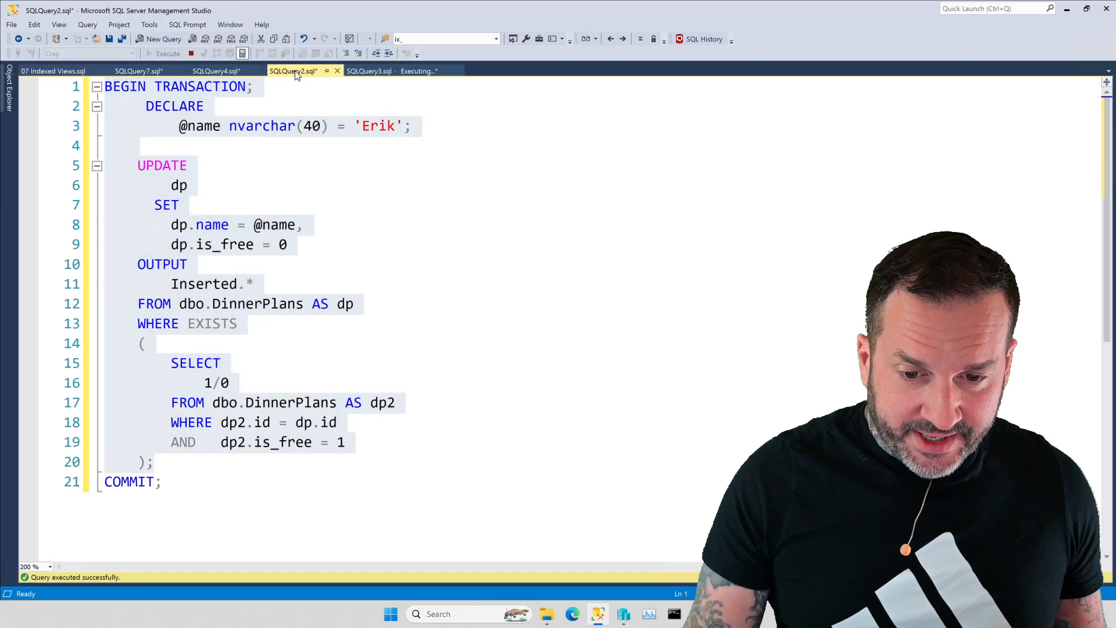
key(ctrl+a)
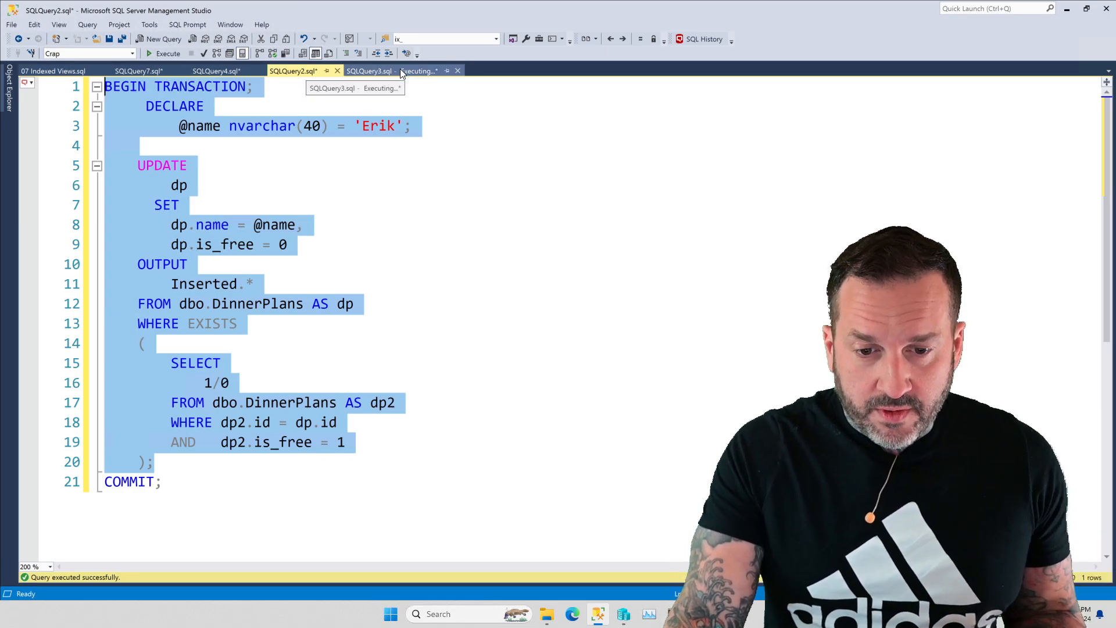
click(292, 71)
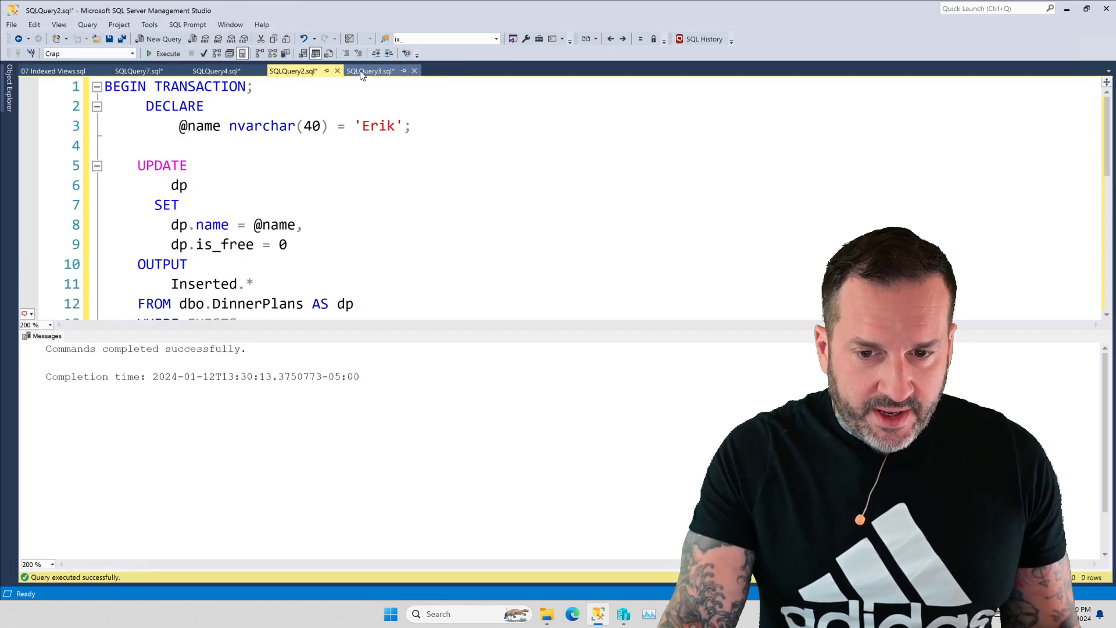
Show SQLQuery3's results where kirE took seat 1, highlighting the DECLARE line and COMMIT.
click(370, 70)
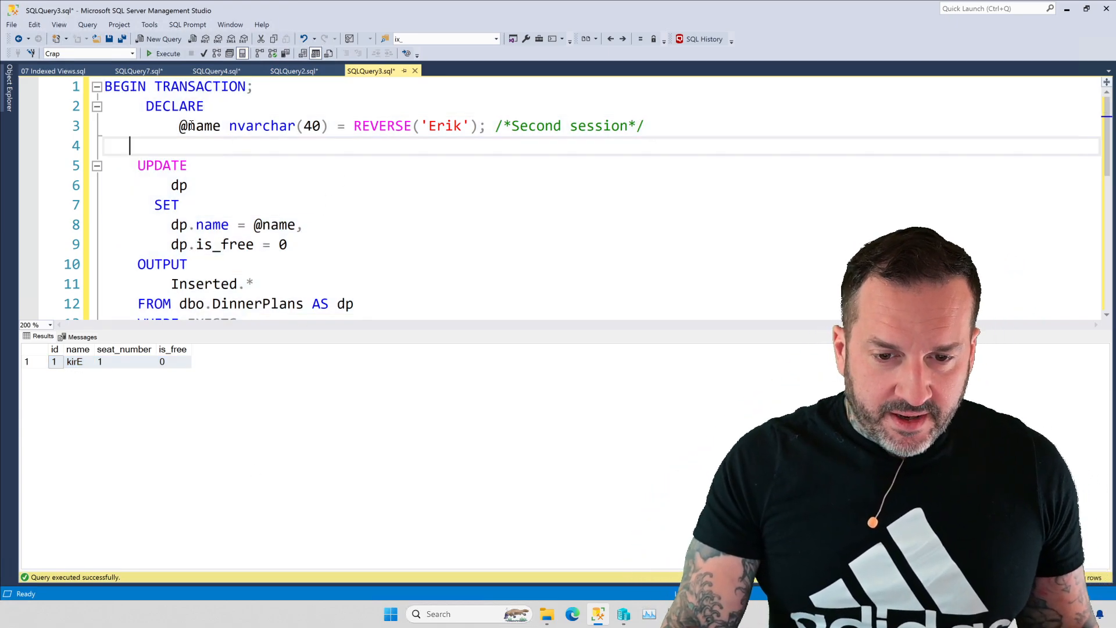
drag(179, 127, 486, 126)
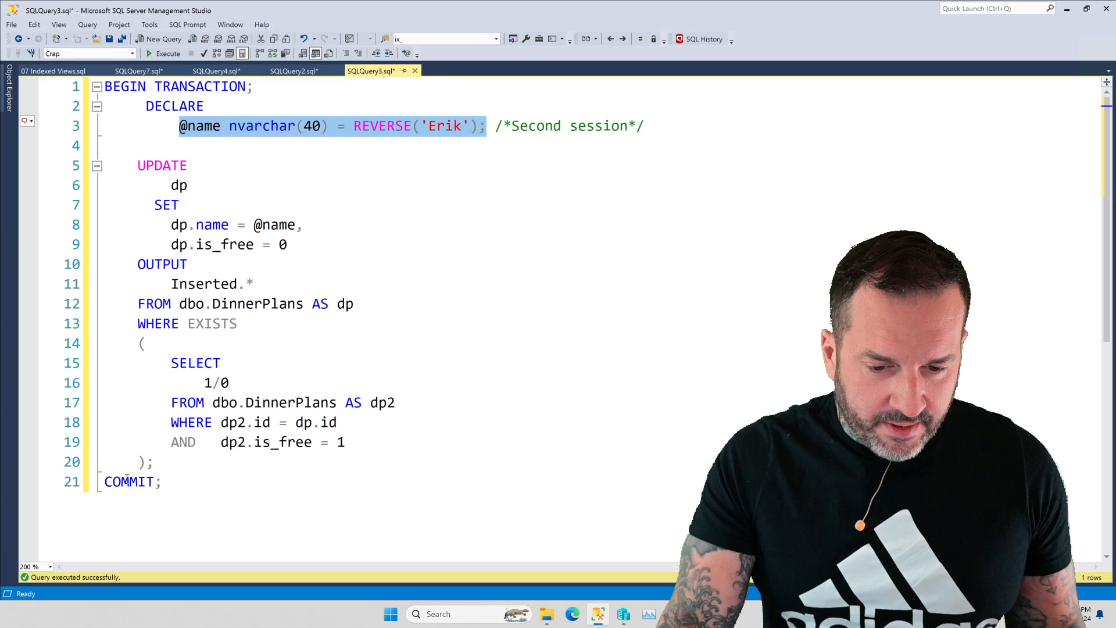
click(164, 54)
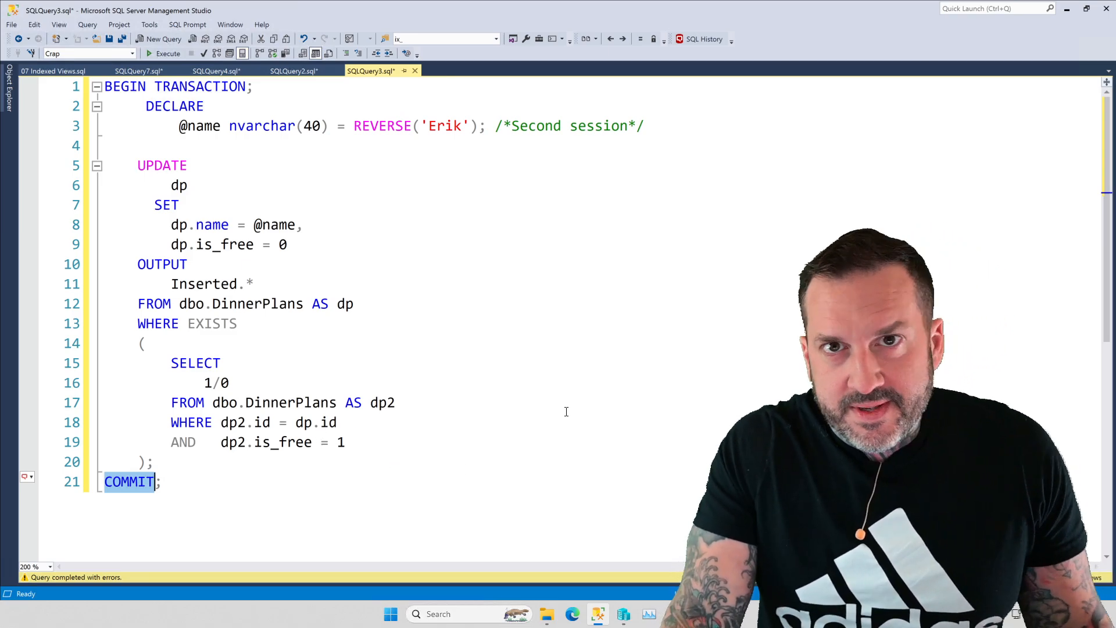
mouse_move(221, 70)
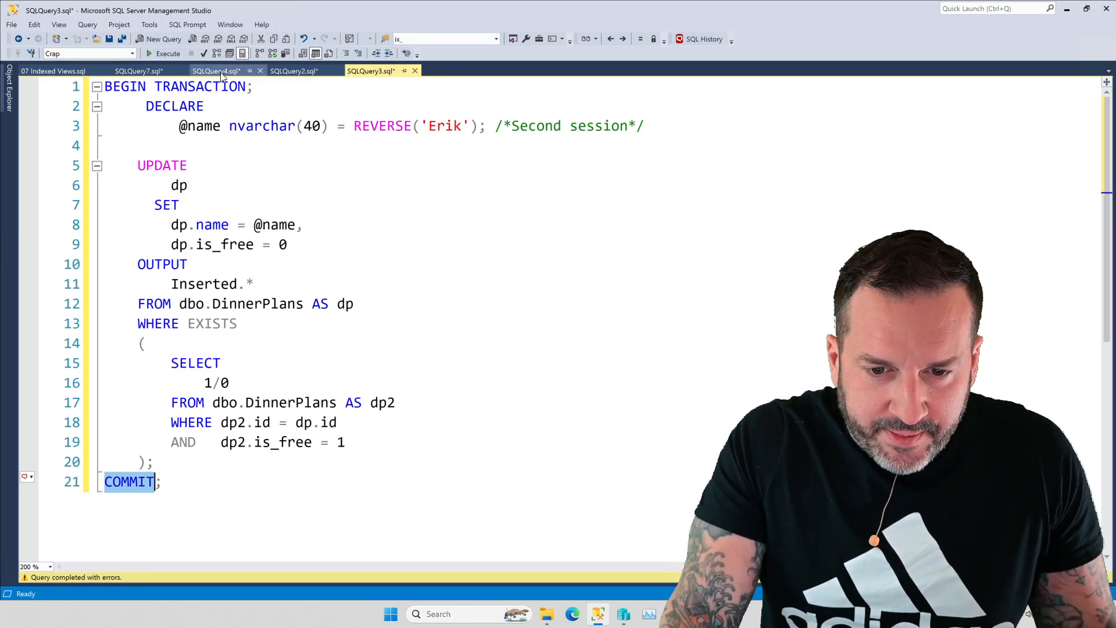
click(214, 69)
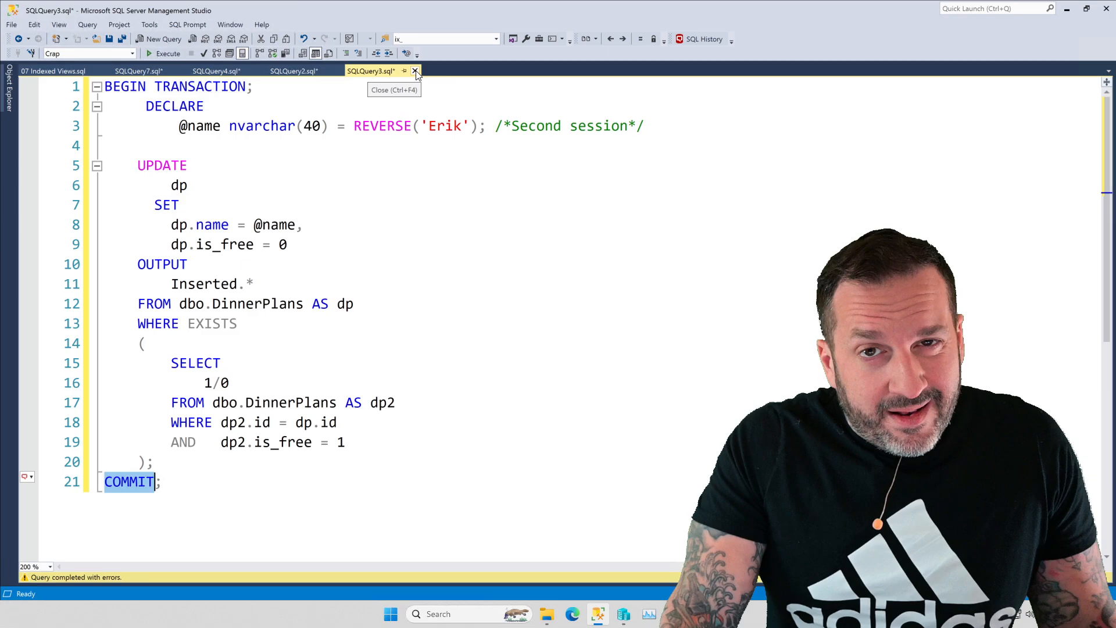
Close SQLQuery3 without saving and scroll to SQLQuery4's seat 1 reset update.
click(415, 70)
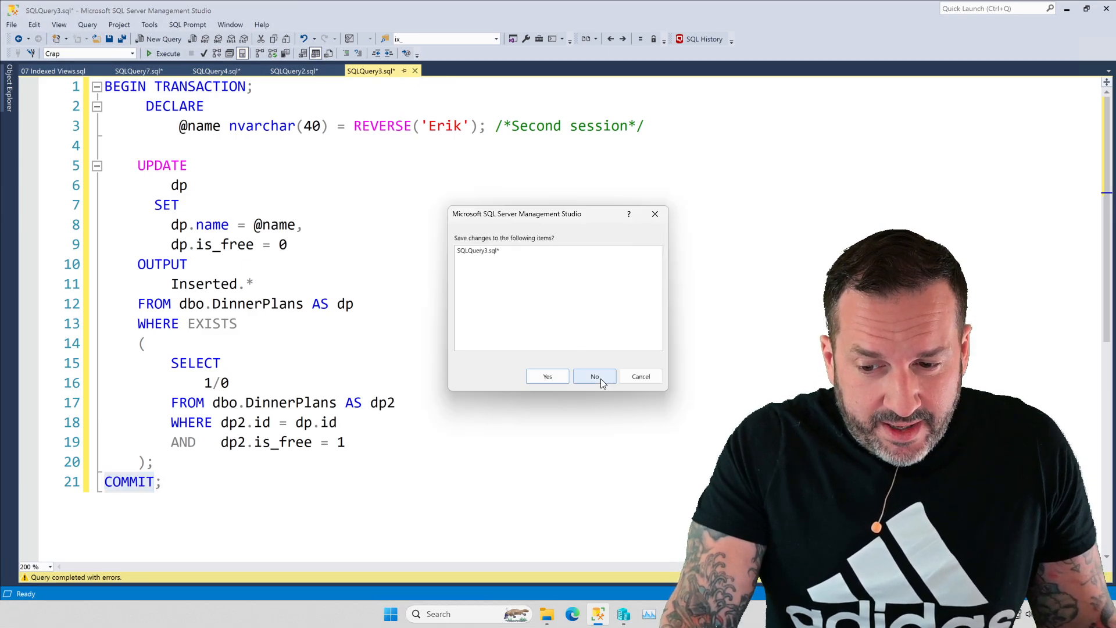
click(595, 377)
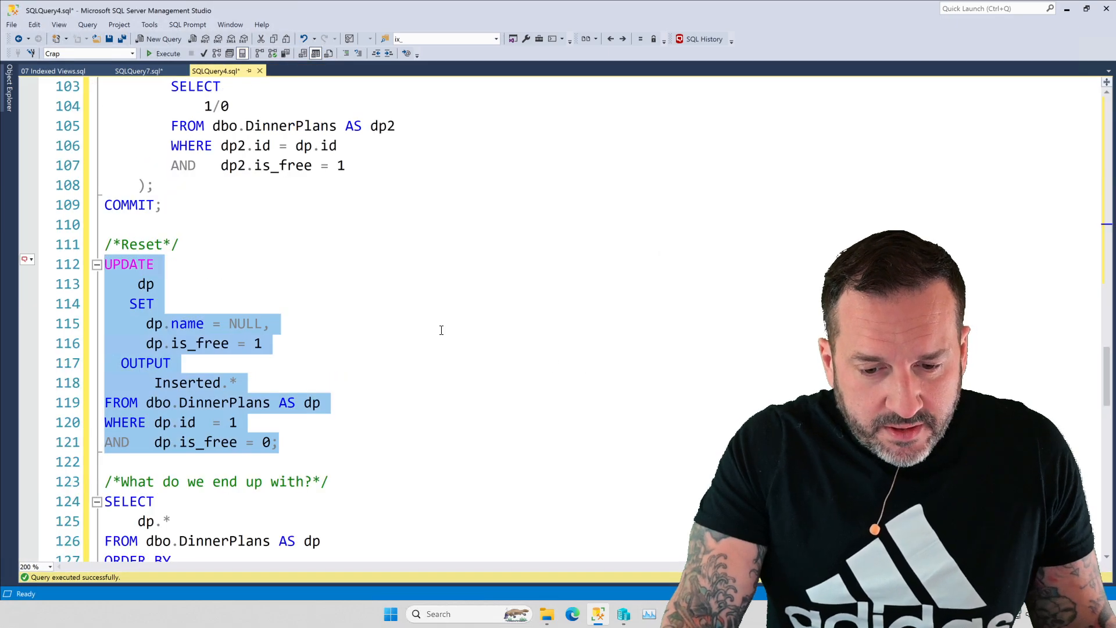
scroll(down, 3)
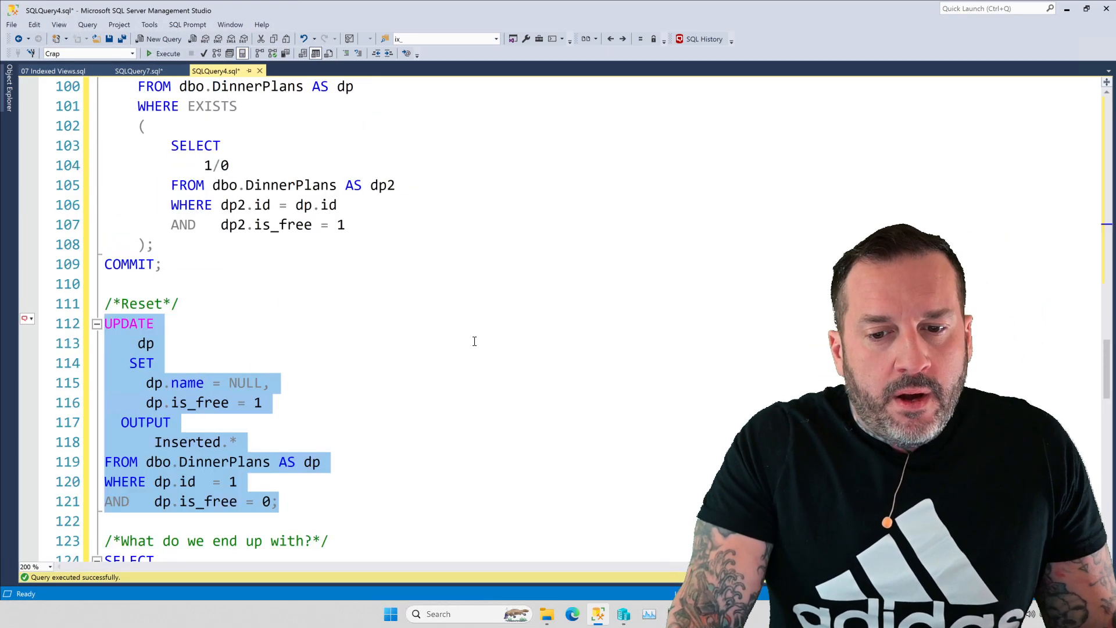
Scroll SQLQuery4 to the closing notes on the direct Erik update and unnecessary self-join.
scroll(down, 3)
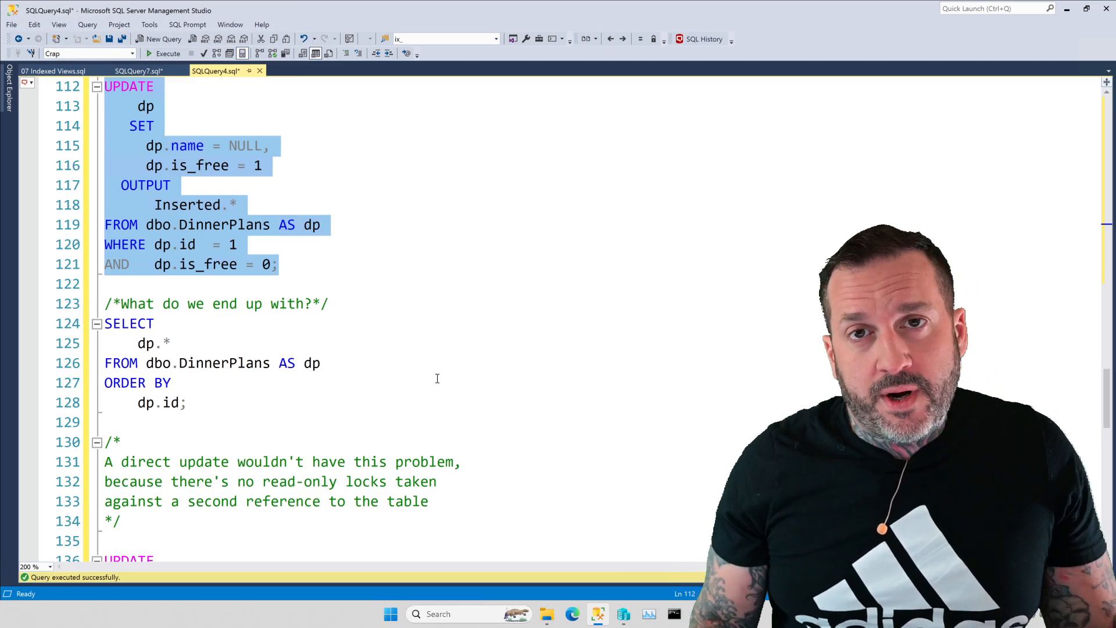
mouse_move(349, 417)
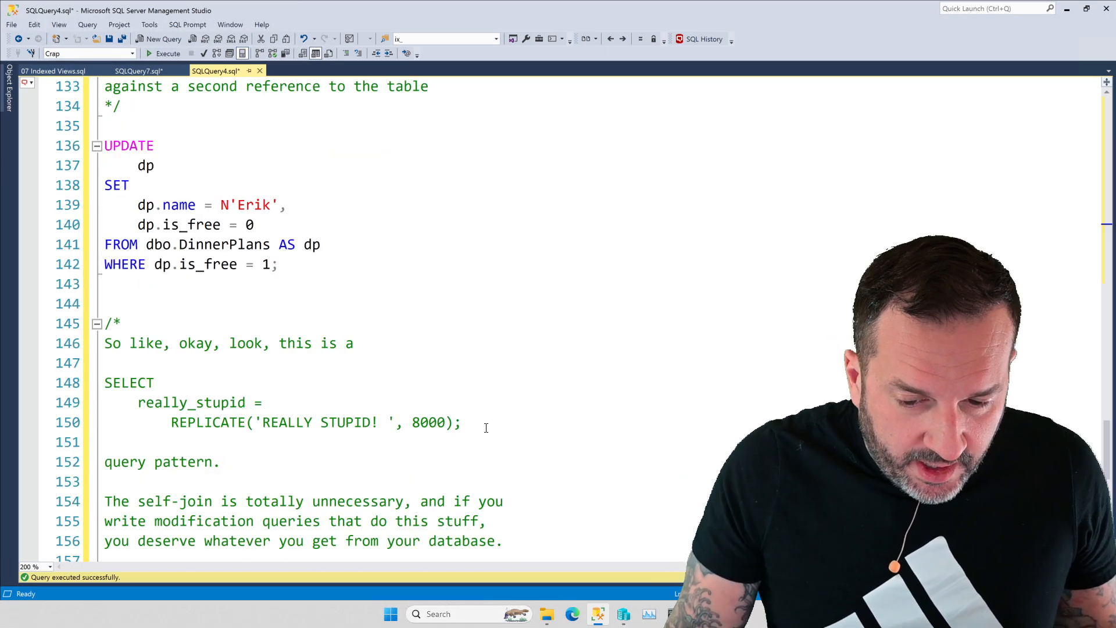
scroll(down, 3)
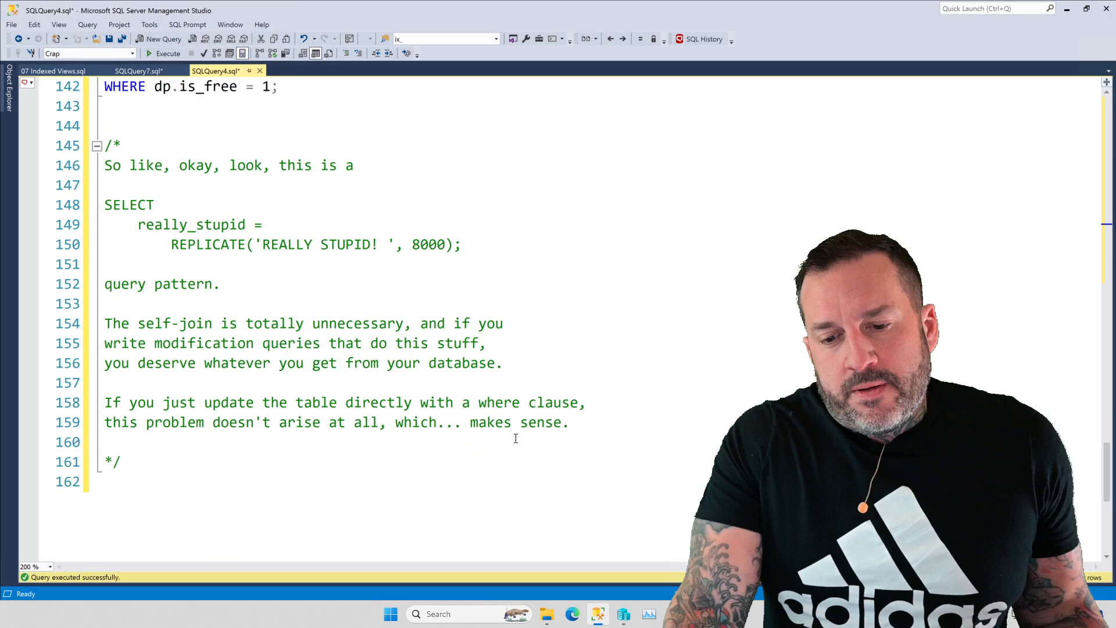